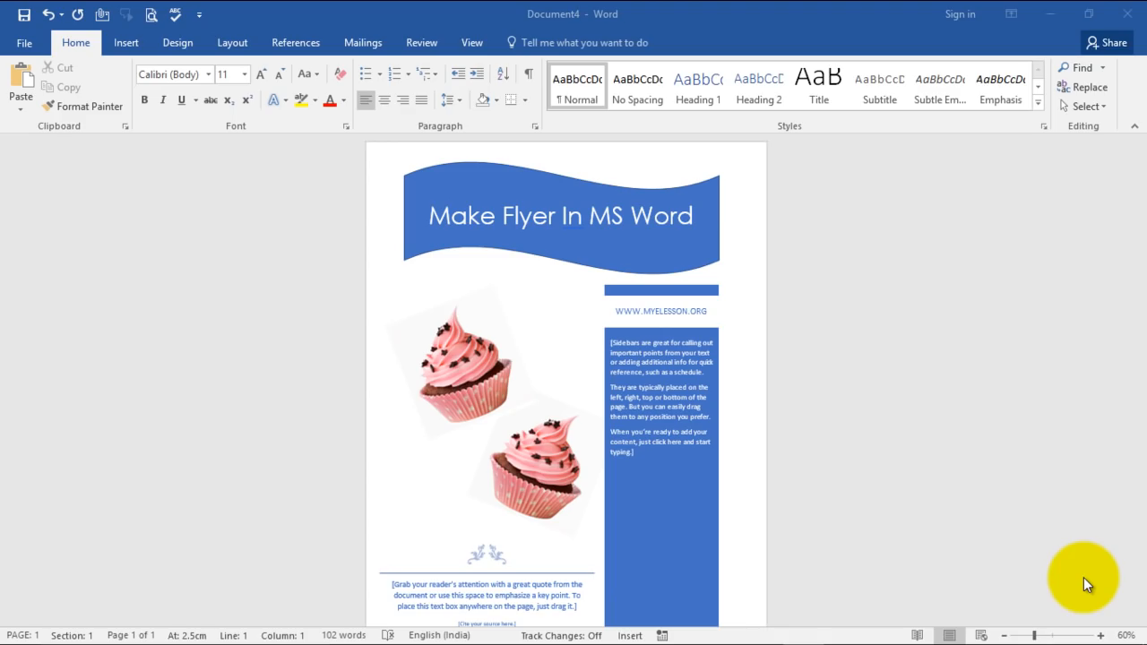
mouse_move(1079, 619)
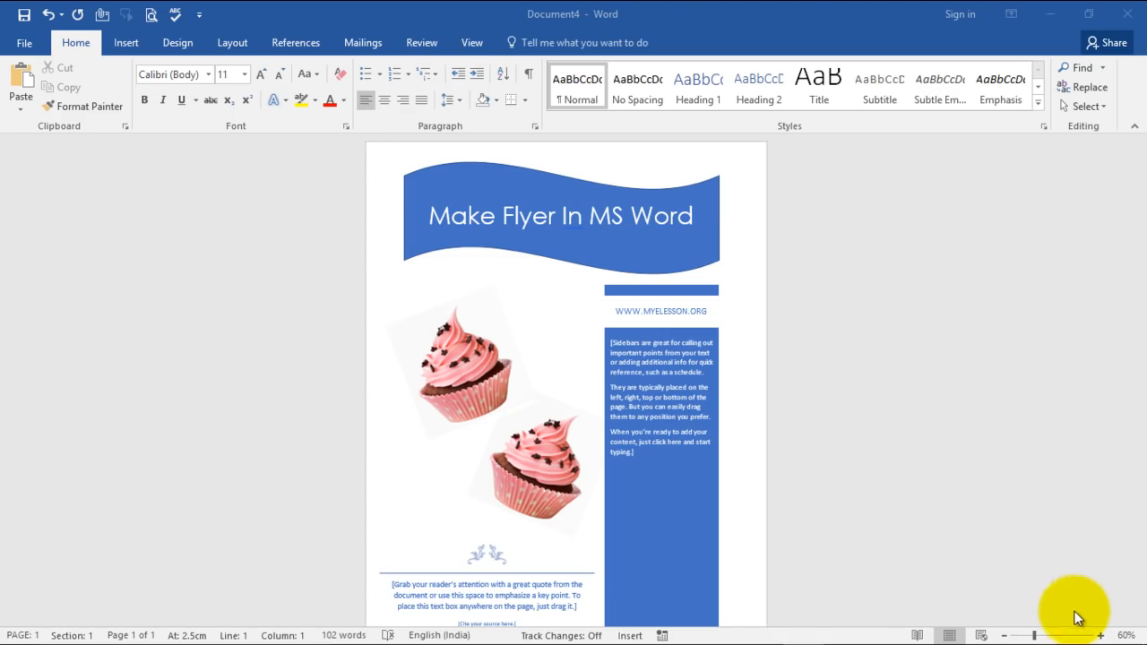
mouse_move(767, 511)
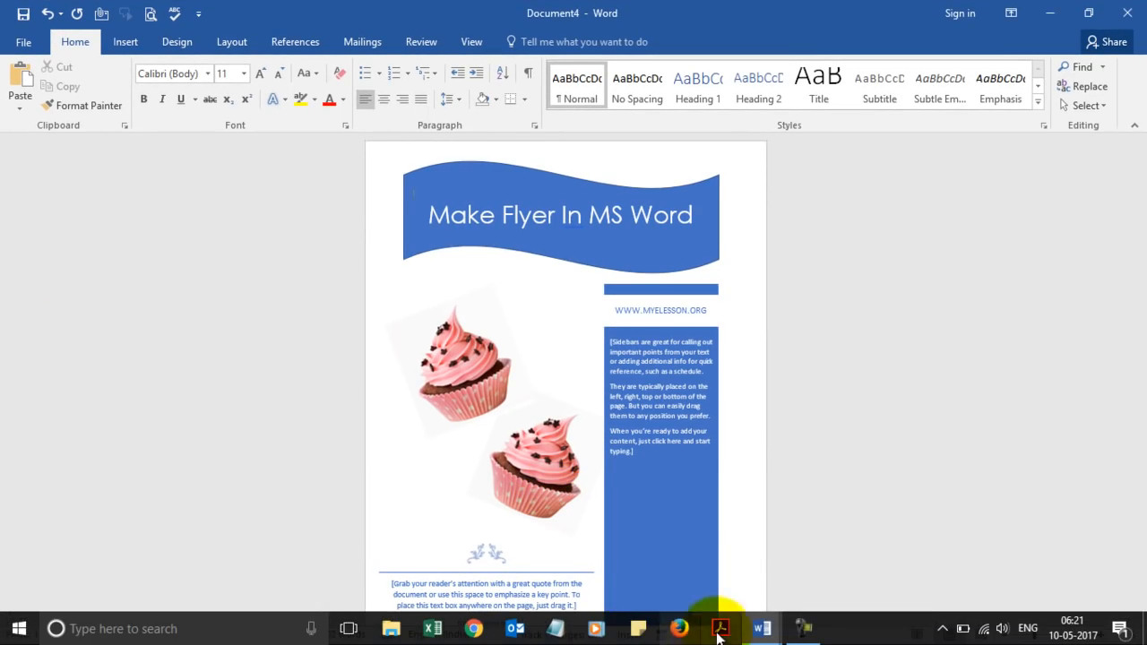
Step: Start a new blank document after finishing the cupcake flyer
left_click(760, 627)
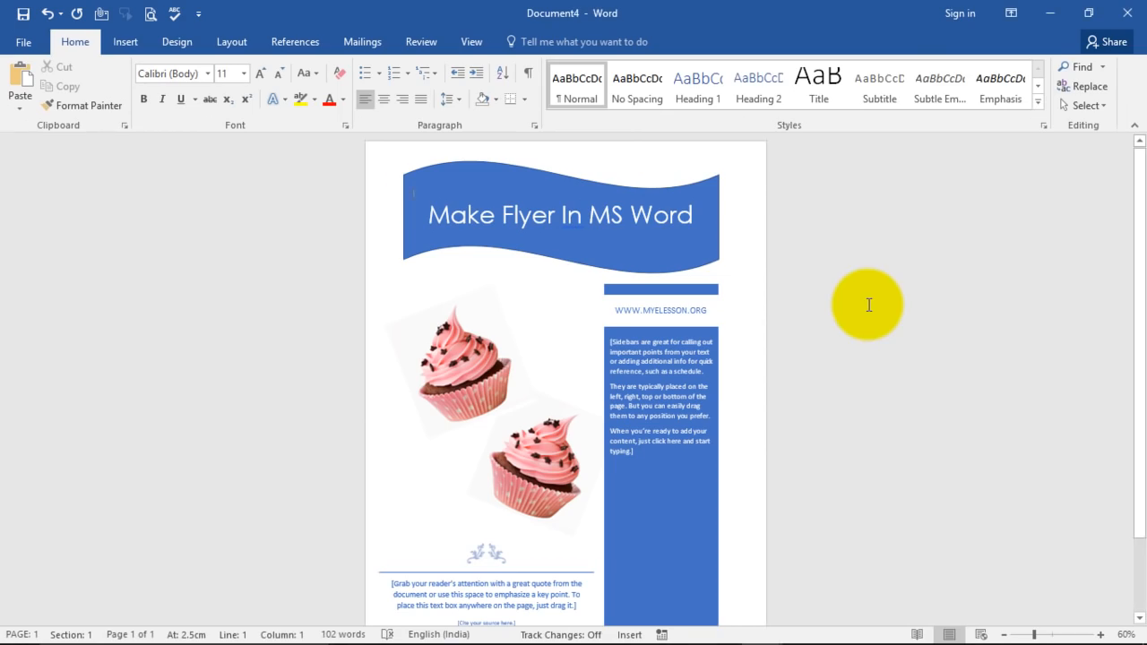
mouse_move(727, 322)
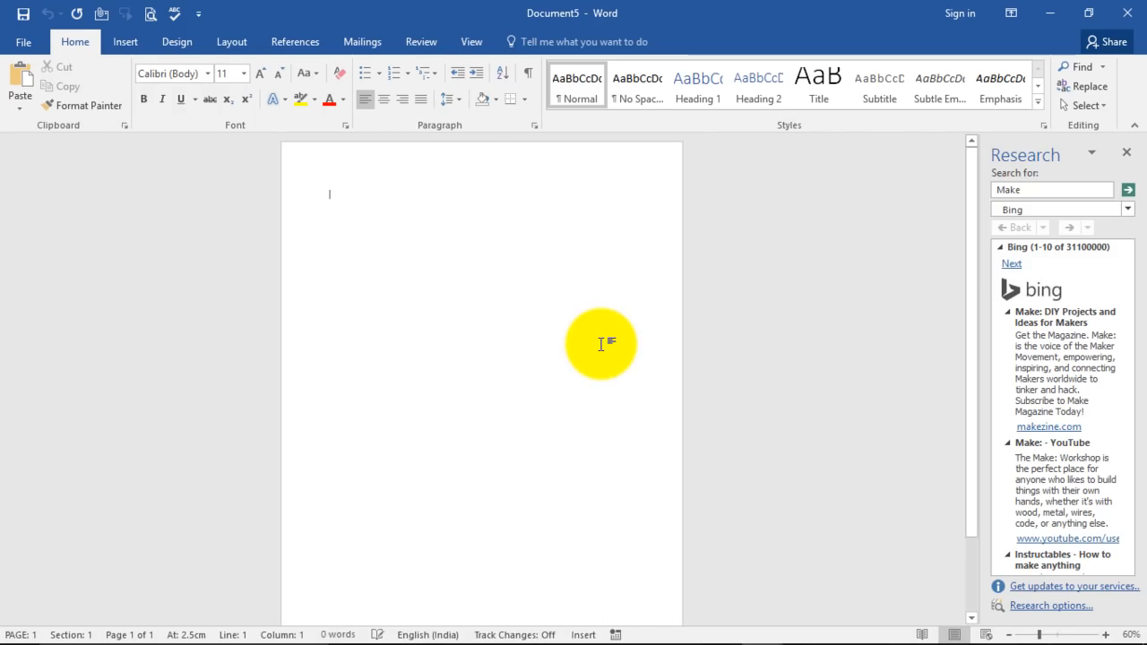
Step: Draw a blue Wave banner shape from Stars and Banners across the top of the page
left_click(1126, 153)
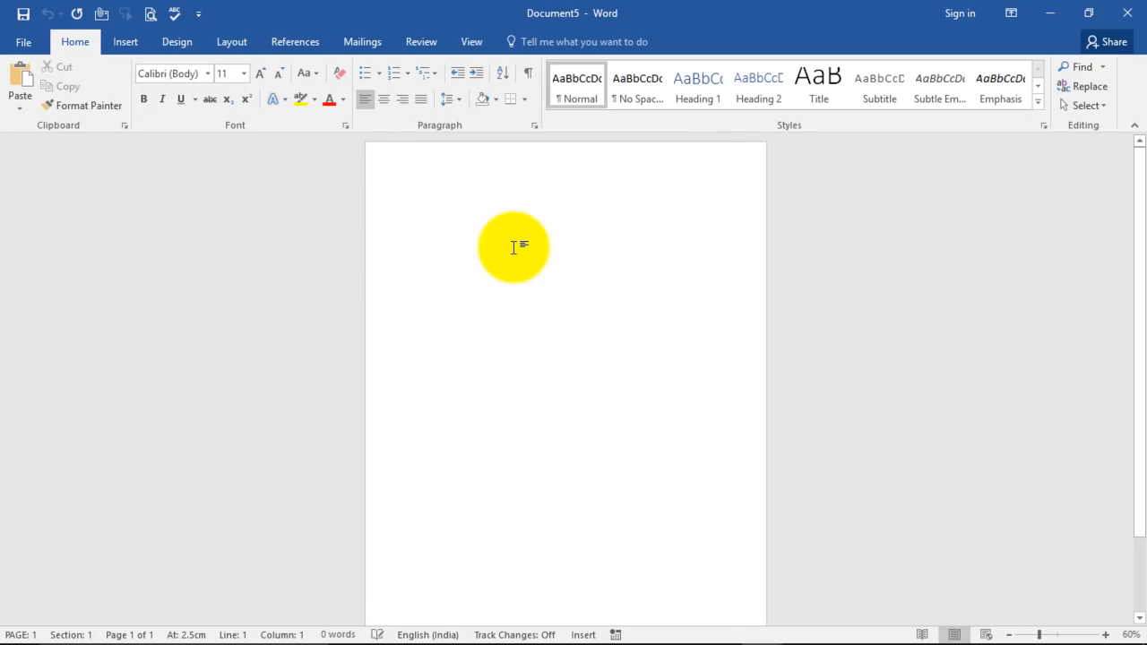
mouse_move(517, 314)
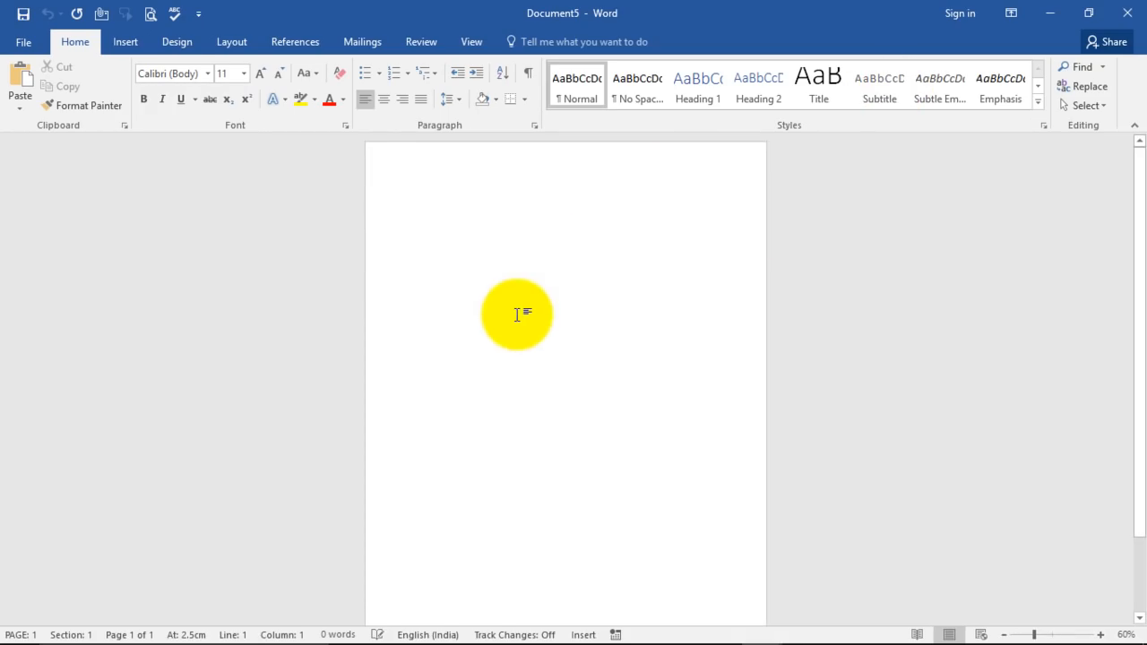
mouse_move(175, 41)
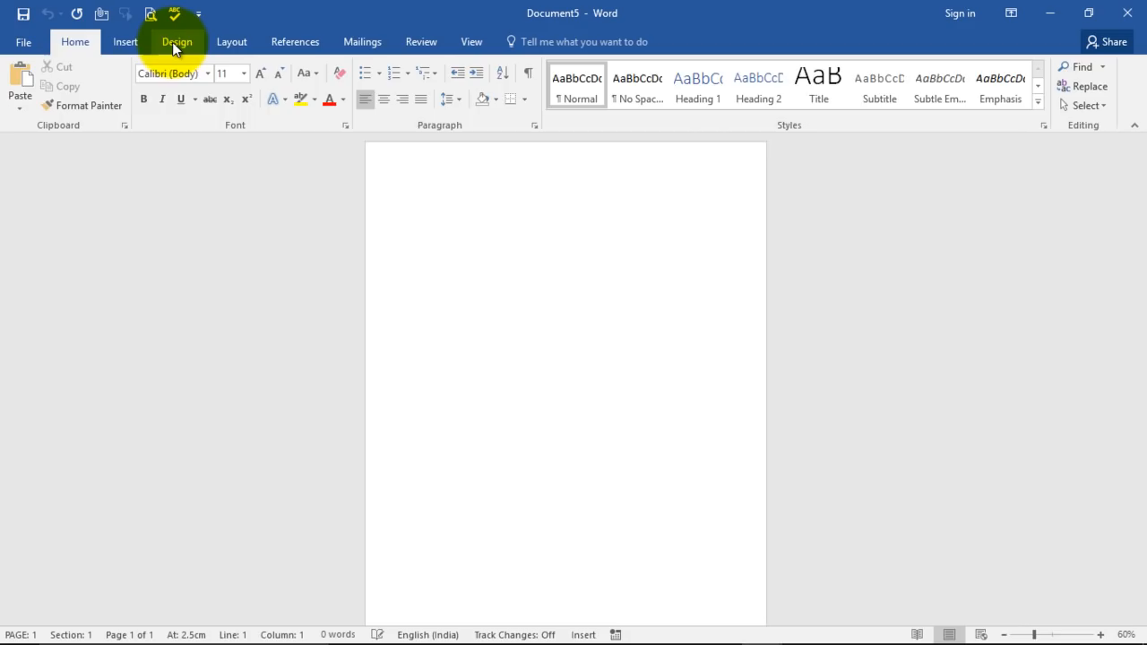
left_click(125, 41)
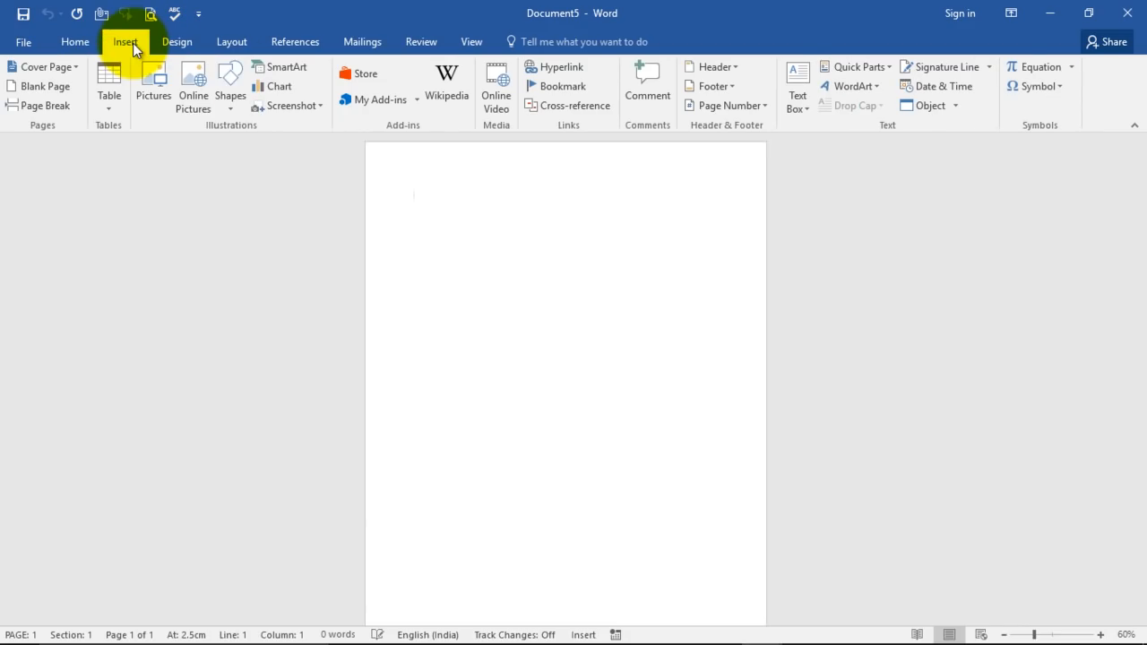
left_click(230, 86)
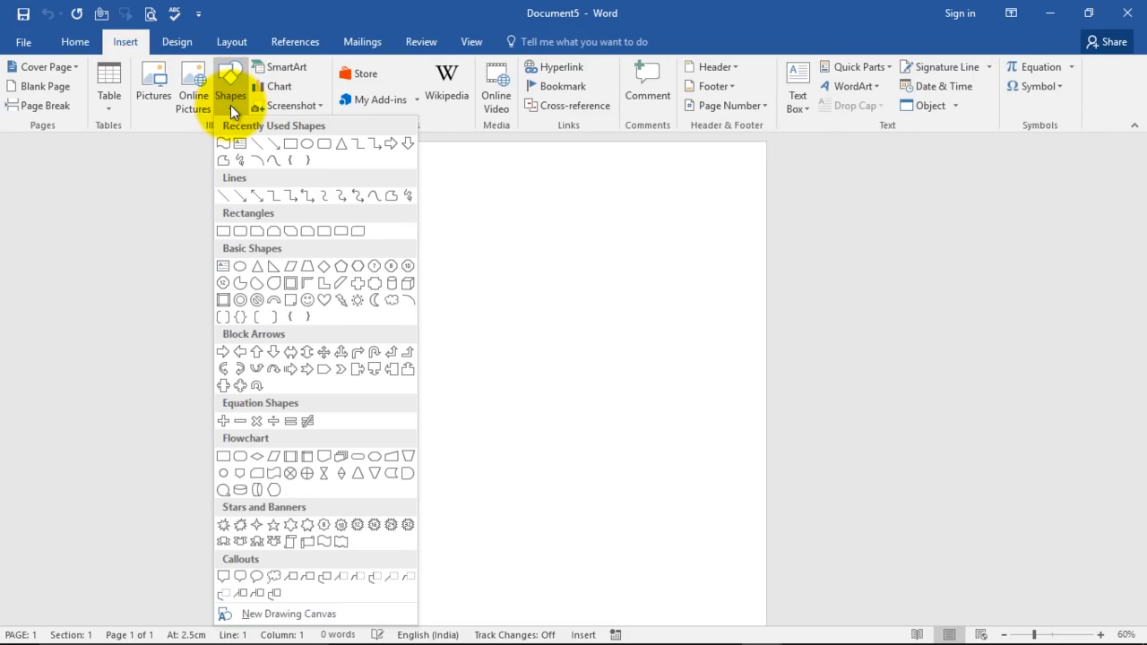
mouse_move(272, 578)
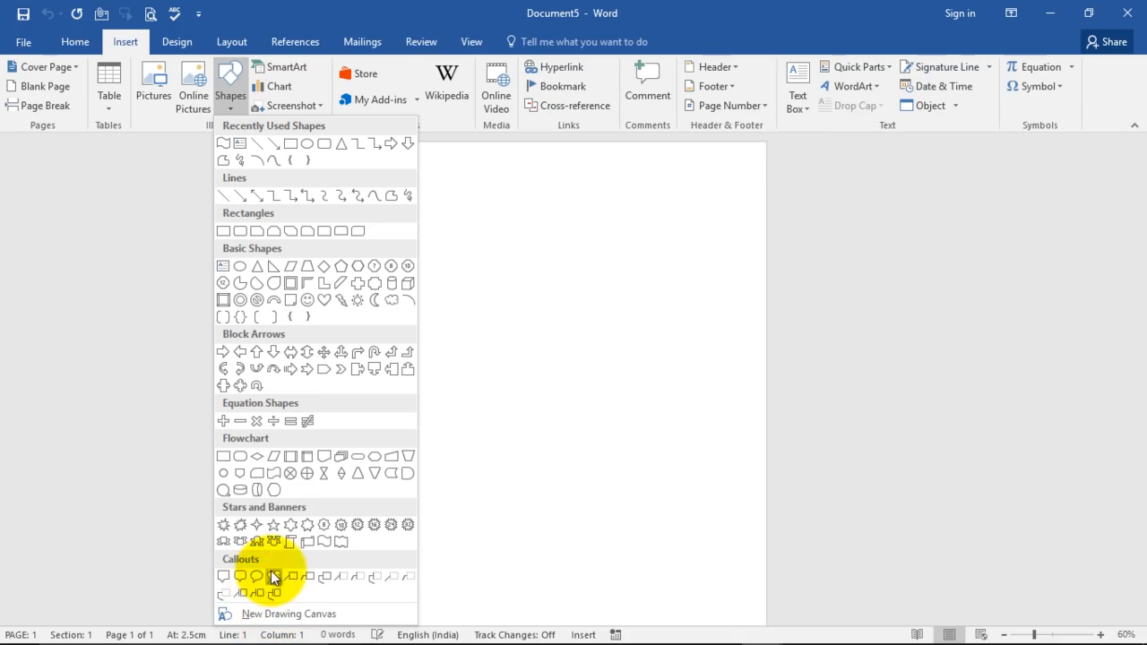
mouse_move(323, 542)
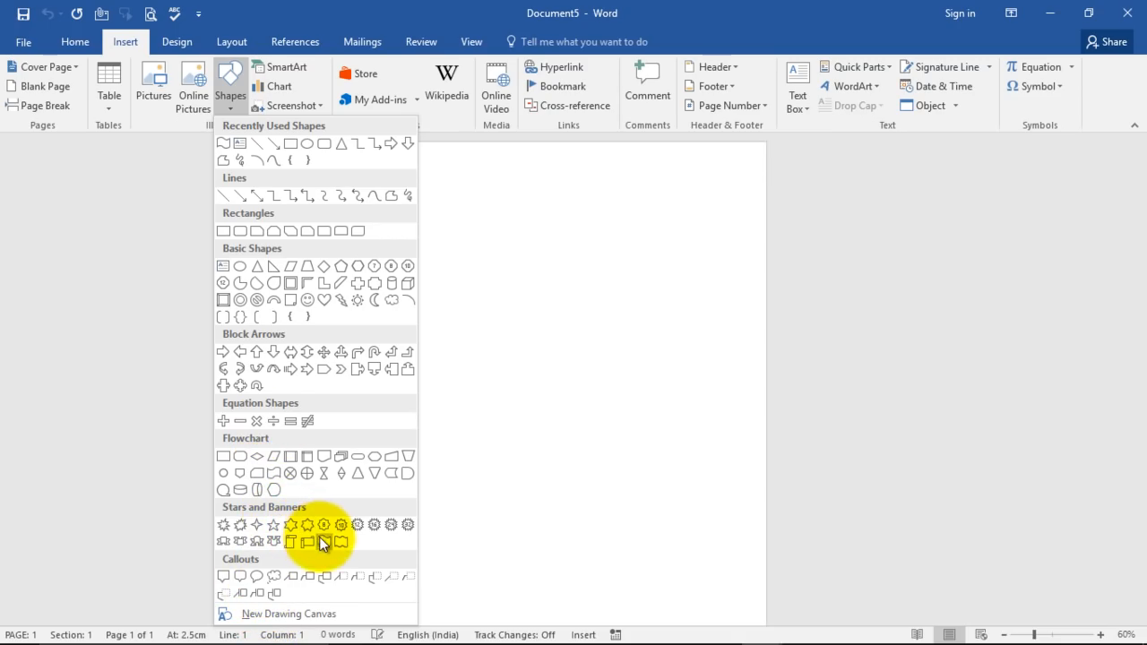
left_click(323, 542)
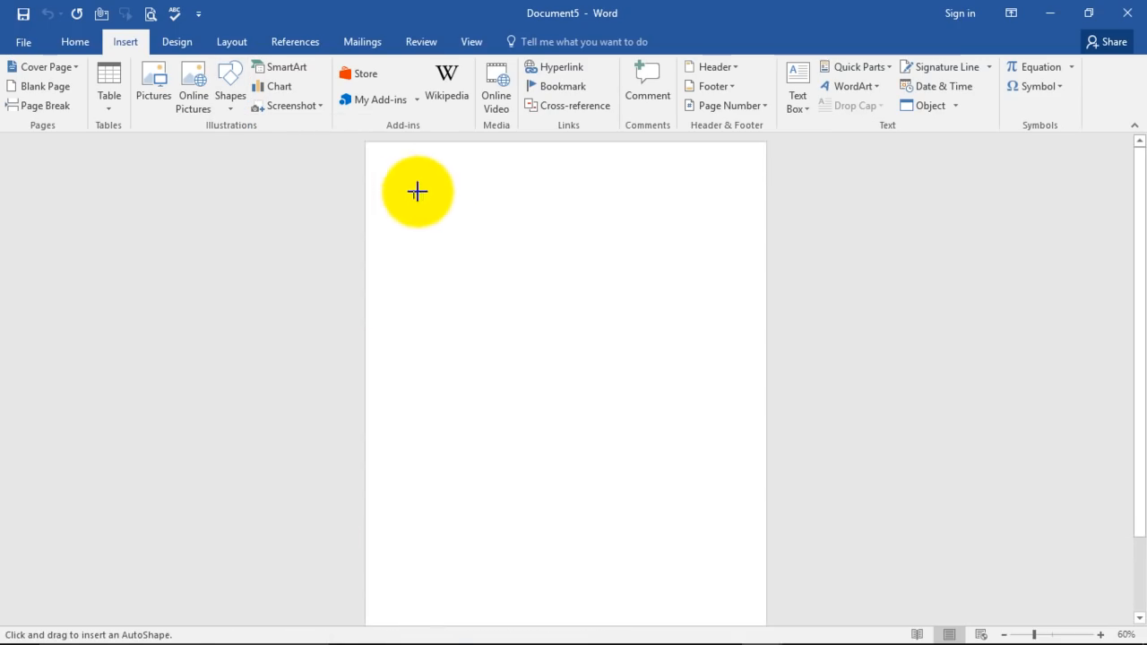
left_click_drag(416, 192, 745, 277)
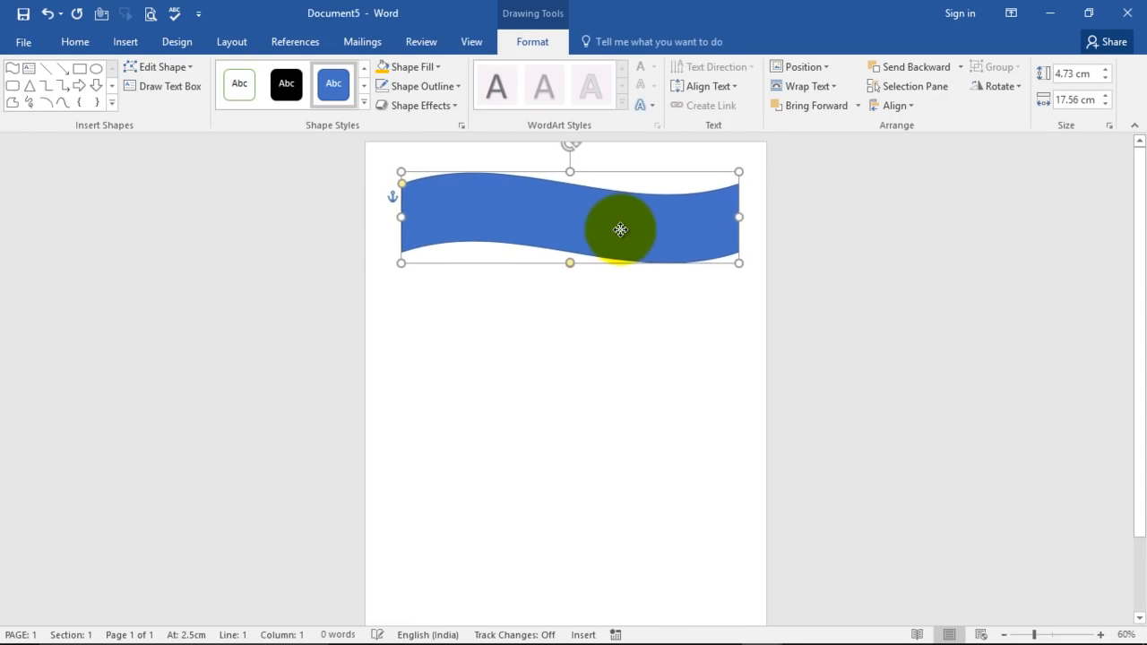
left_click_drag(621, 230, 746, 240)
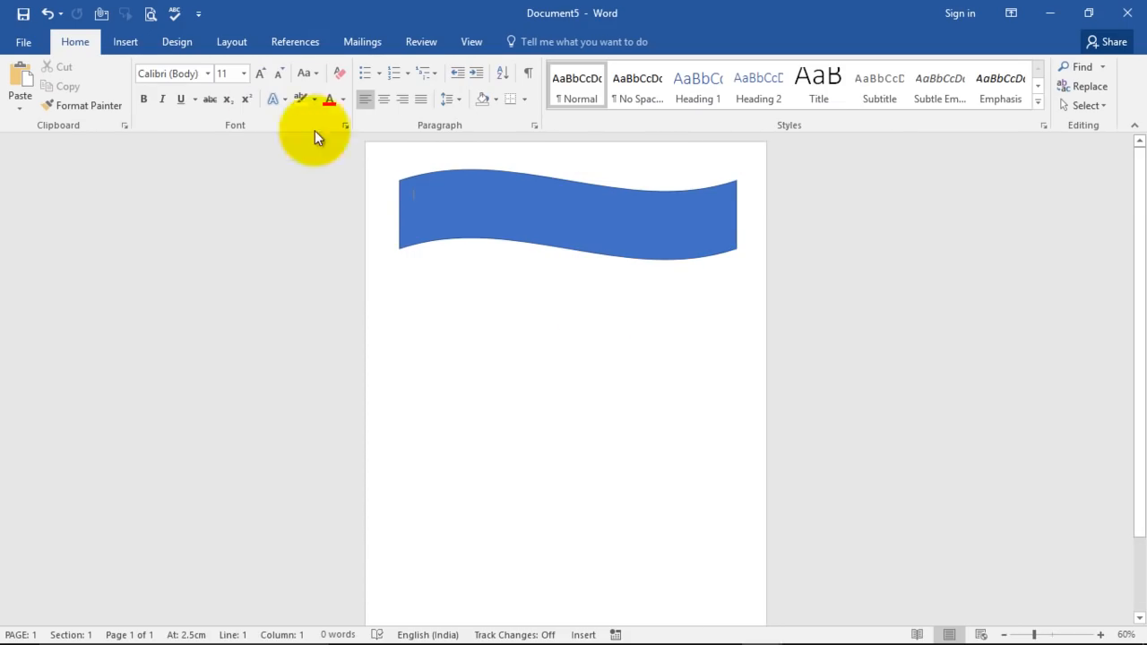
Step: Insert a built-in blue sidebar text box and move it down below the wave banner
left_click(125, 42)
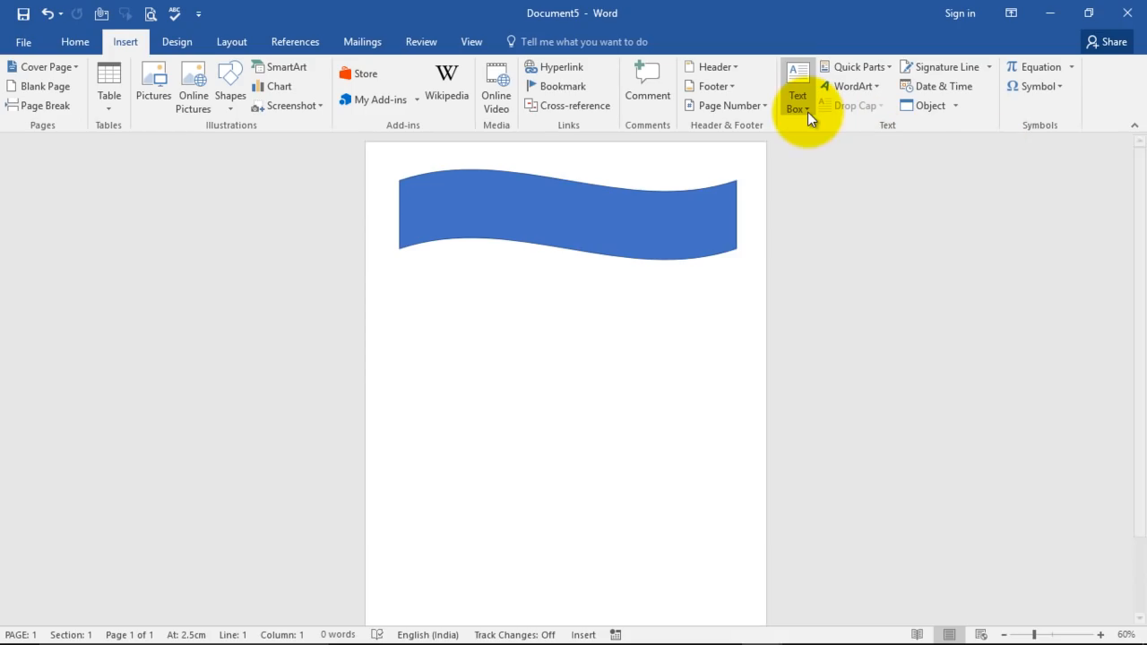
left_click(796, 86)
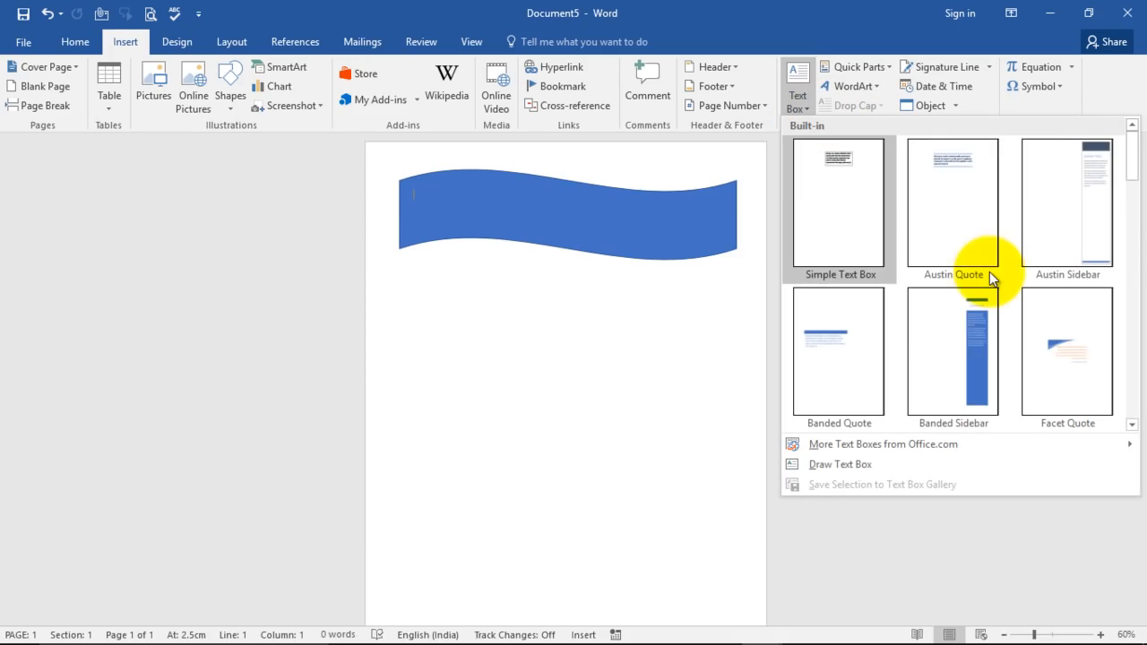
left_click(1067, 201)
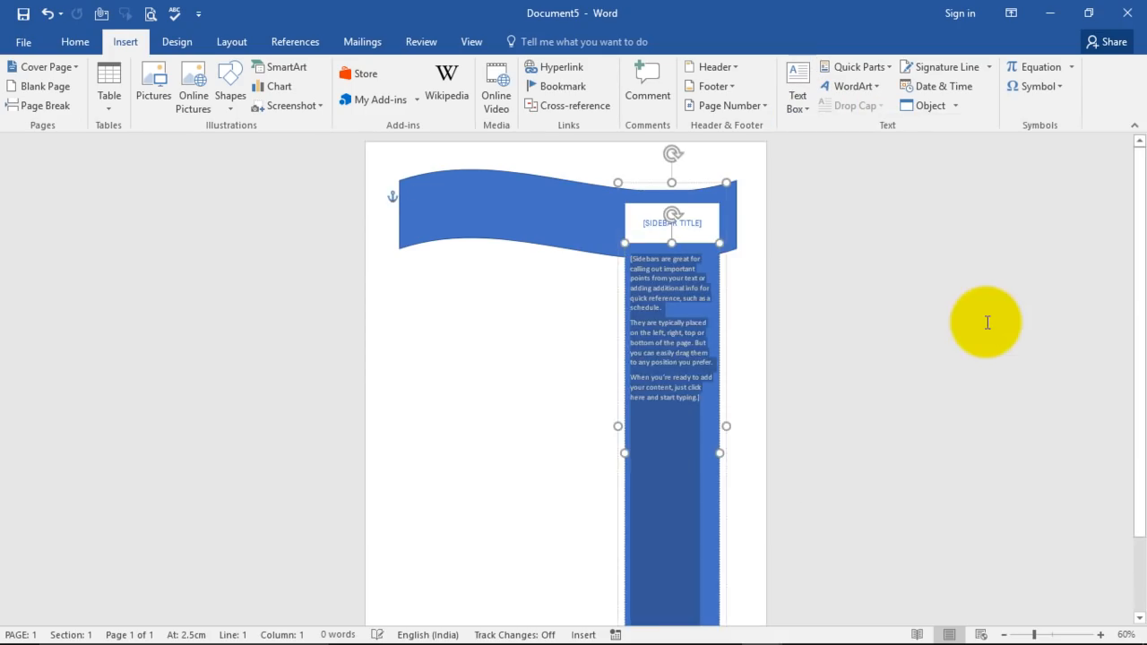
left_click(673, 179)
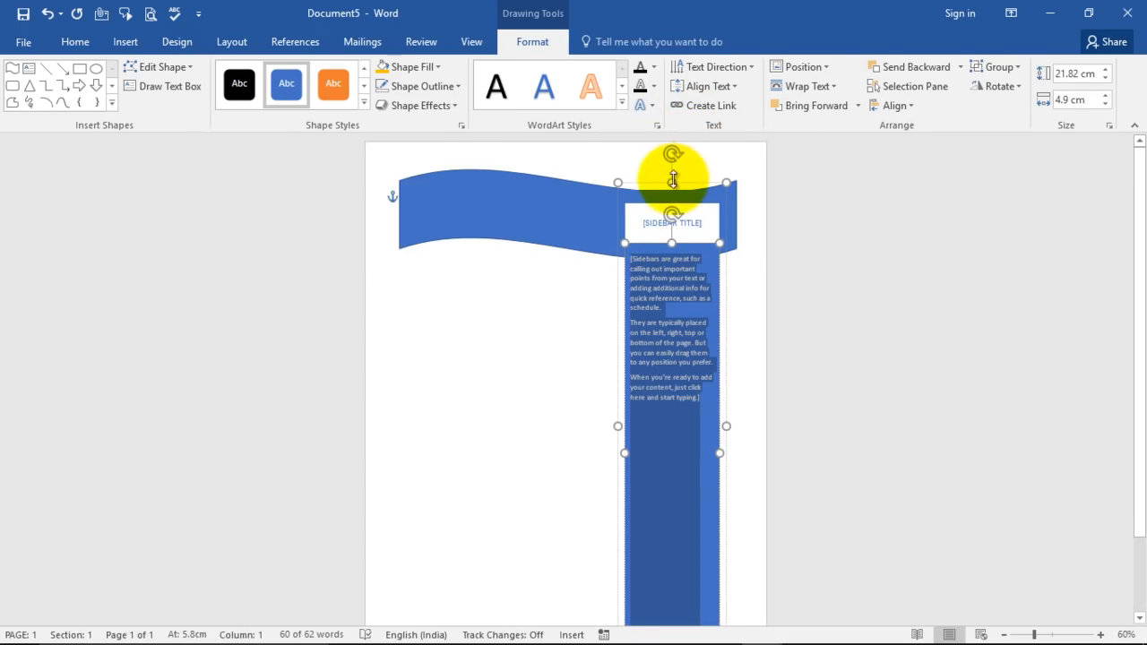
left_click_drag(672, 179, 690, 272)
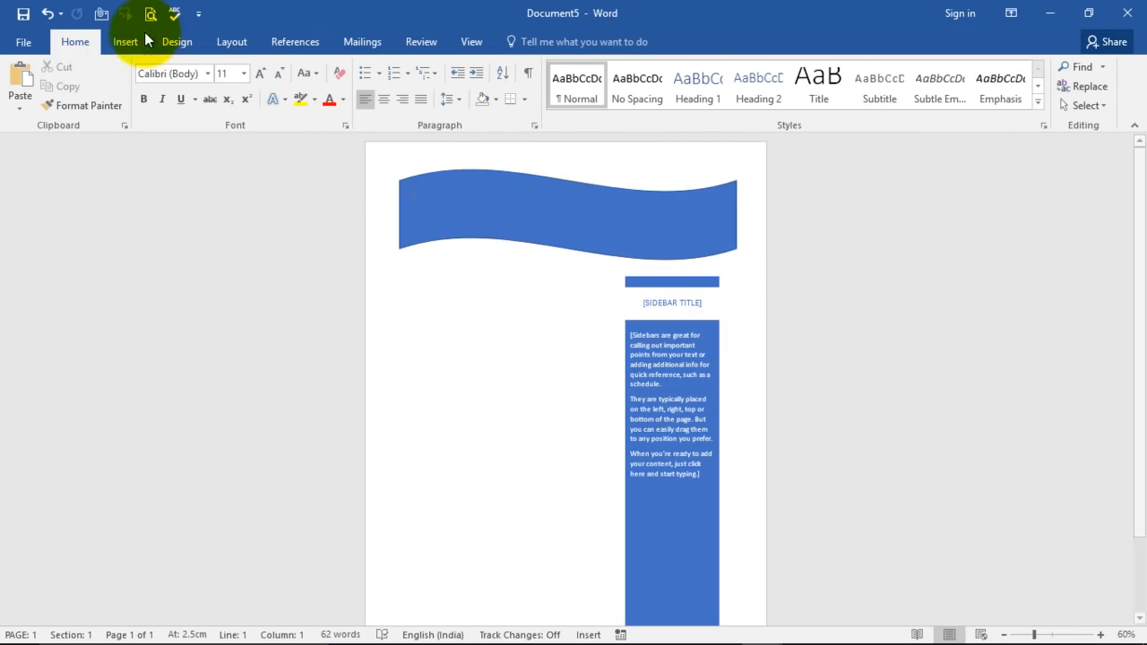
Step: Search Online Pictures for 'cup cake' and choose the pink frosted cupcake image
left_click(125, 41)
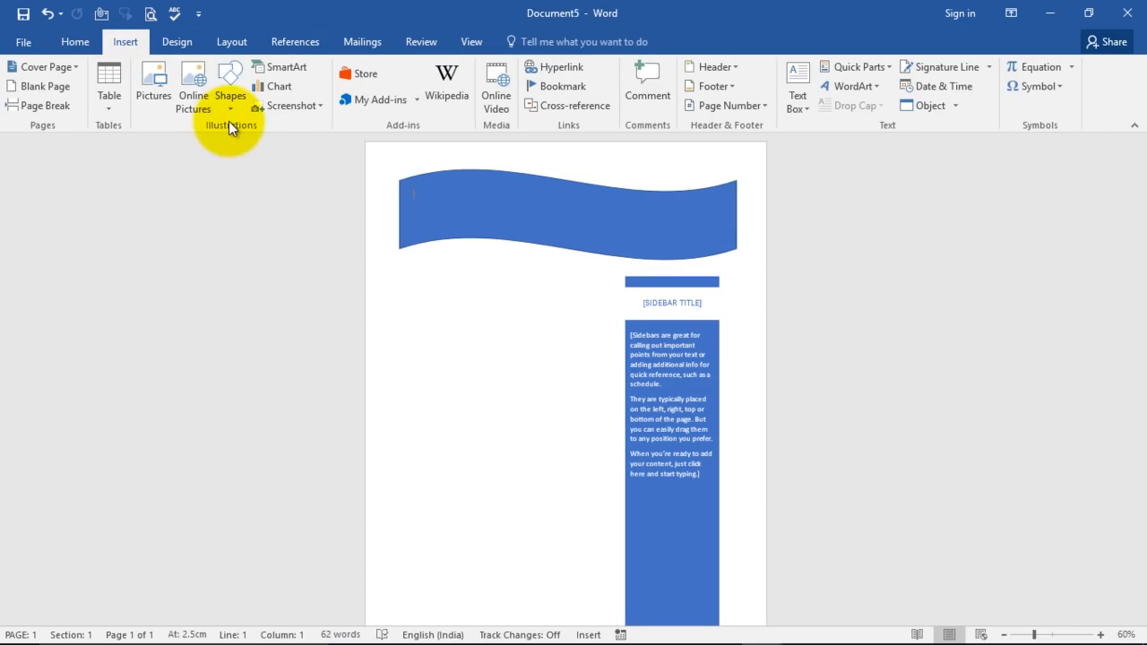
mouse_move(231, 41)
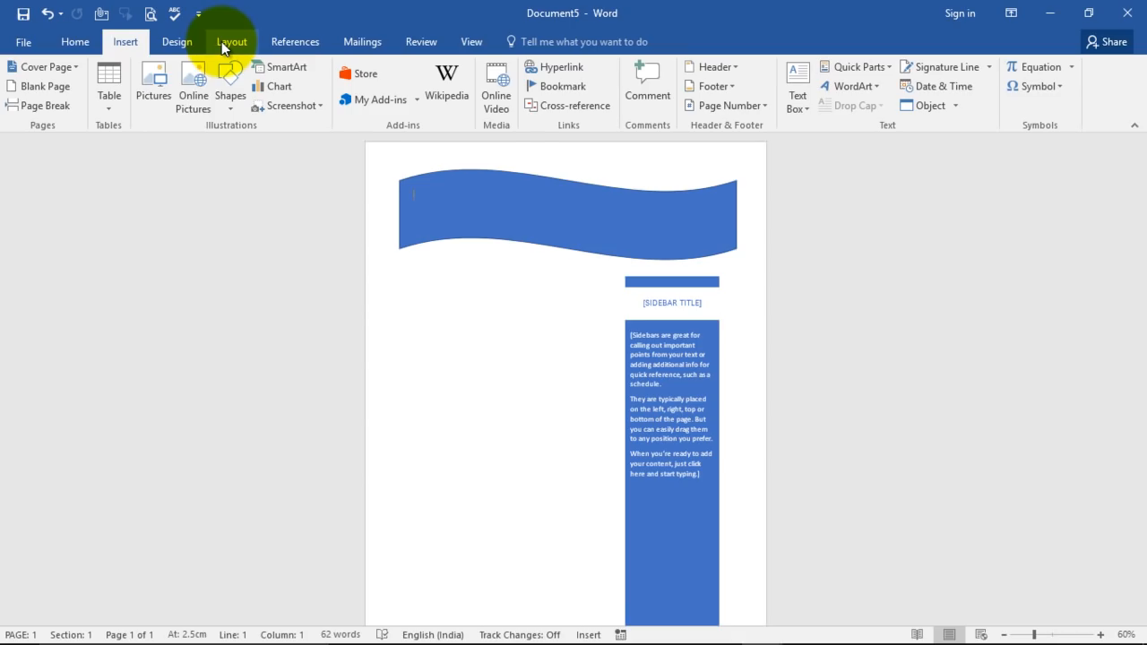
left_click(193, 81)
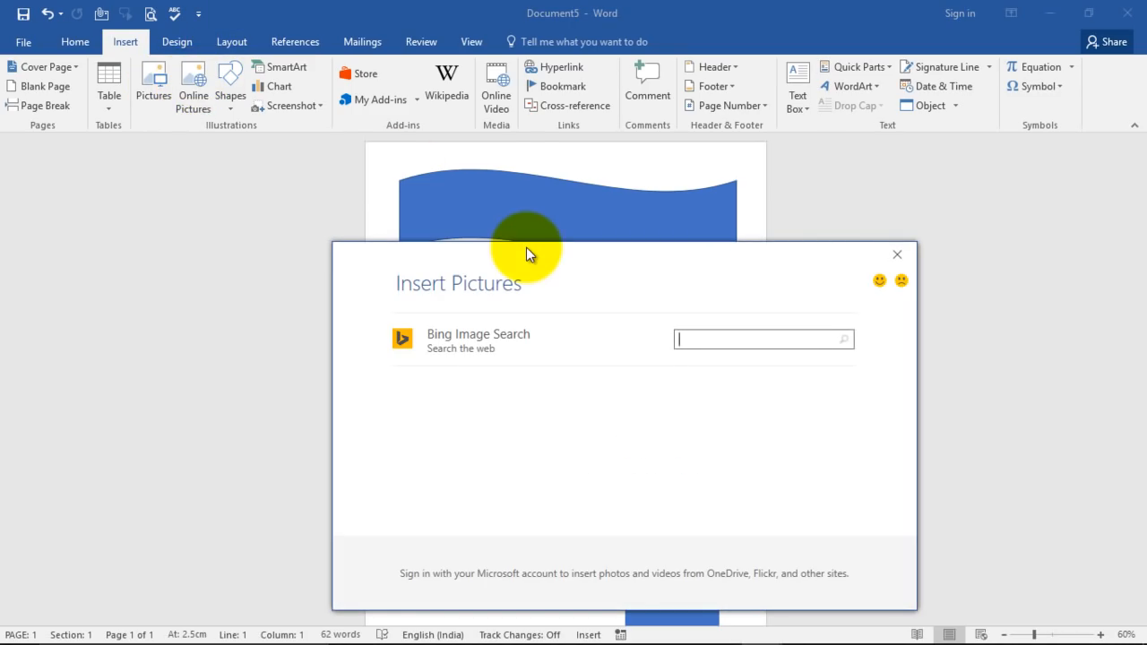
type("cup")
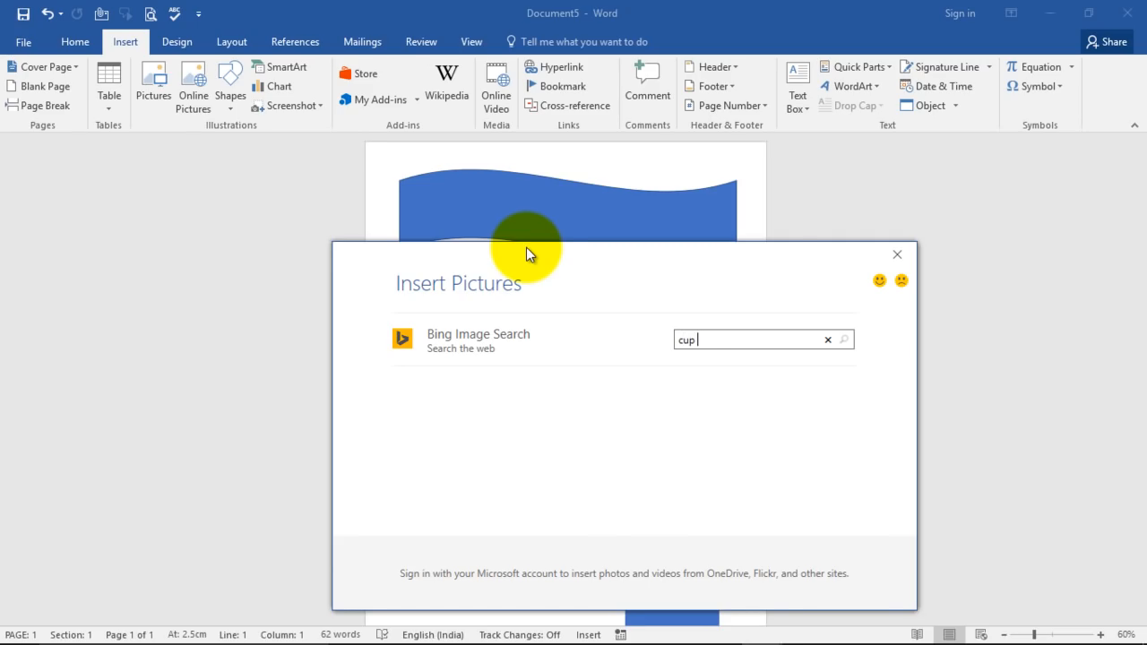
type("cake")
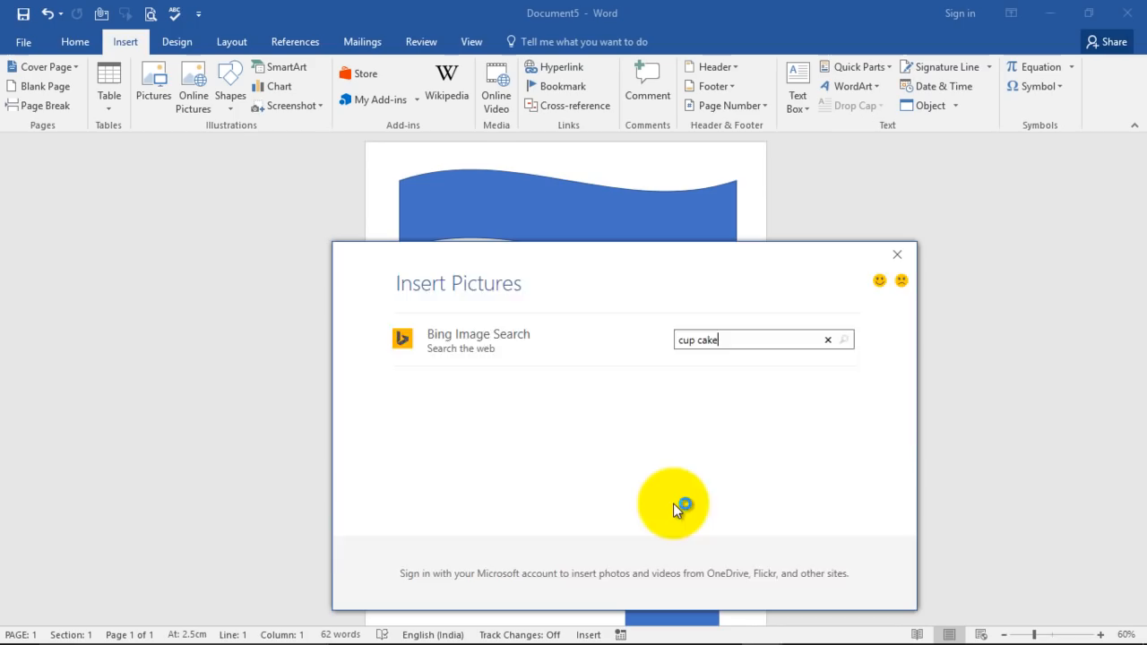
left_click(842, 339)
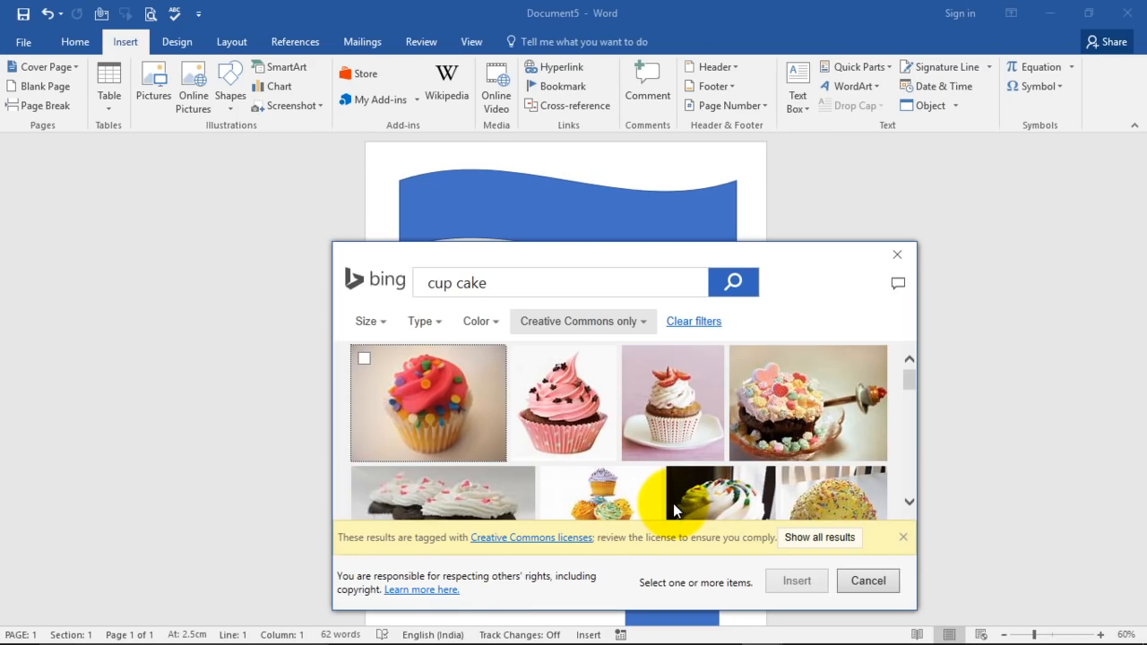
mouse_move(410, 280)
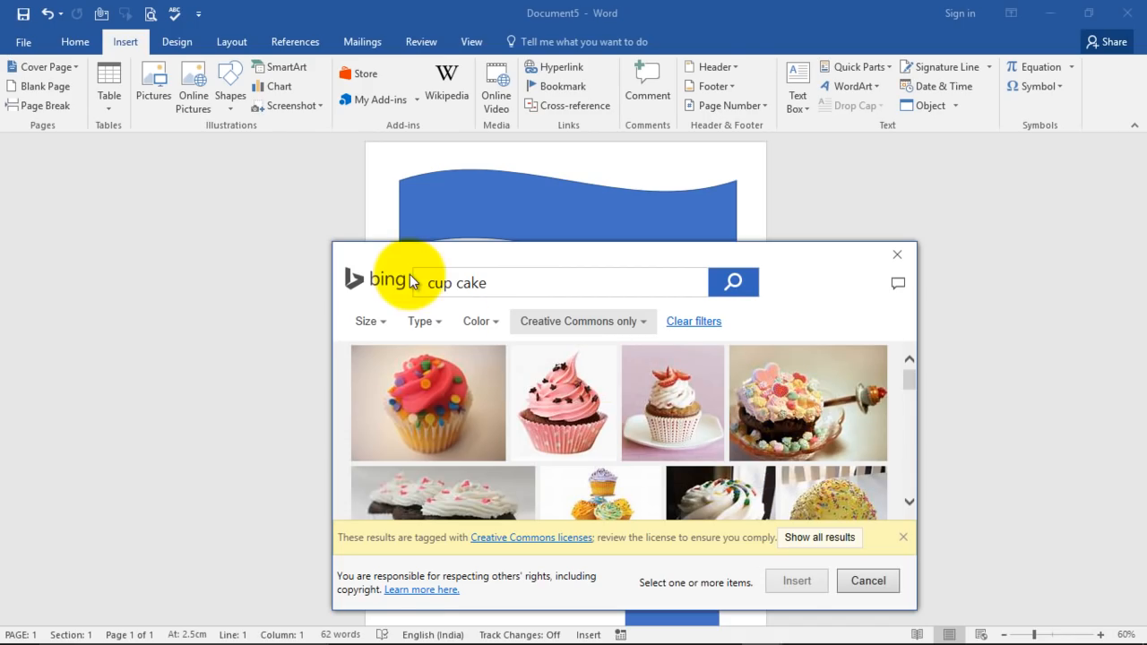
mouse_move(207, 109)
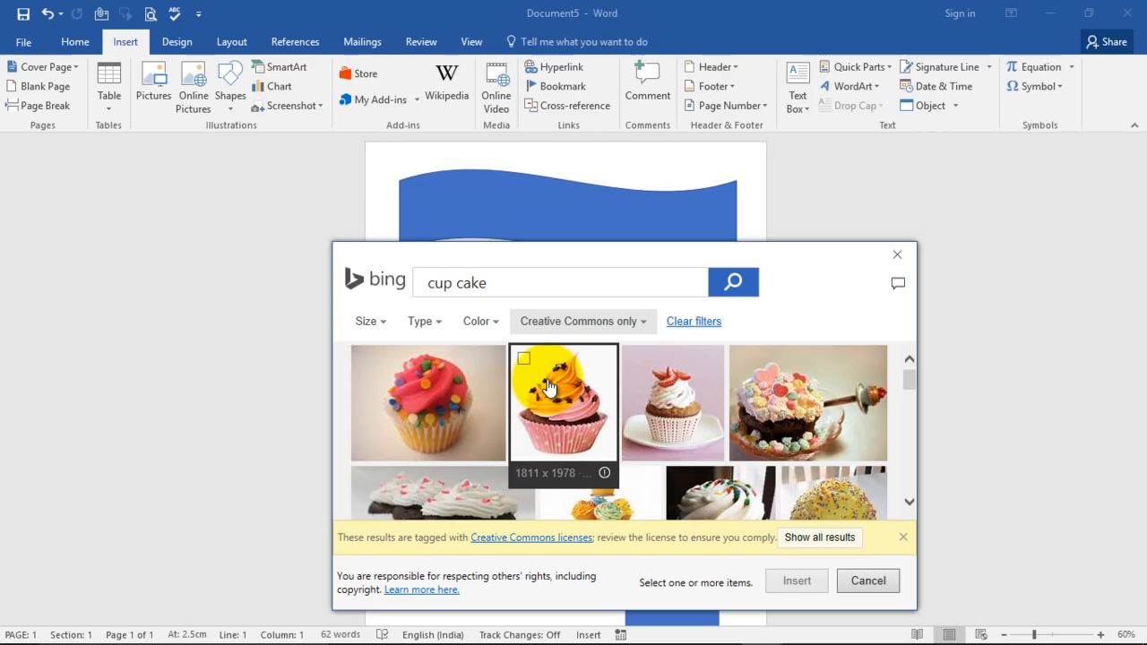
left_click(563, 401)
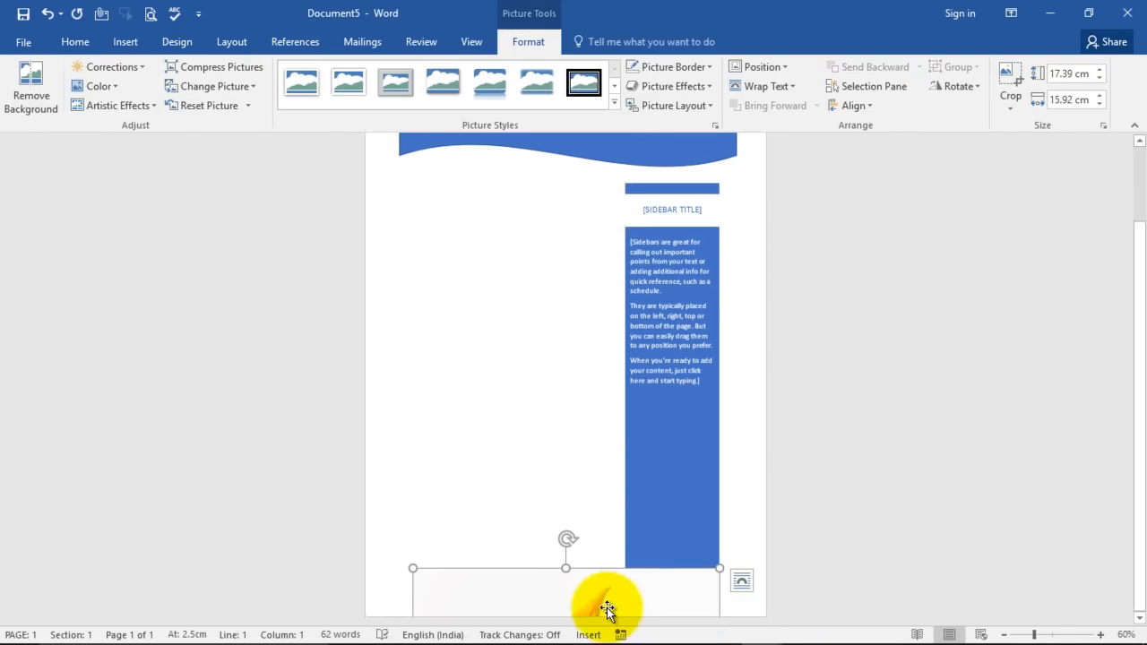
mouse_move(572, 590)
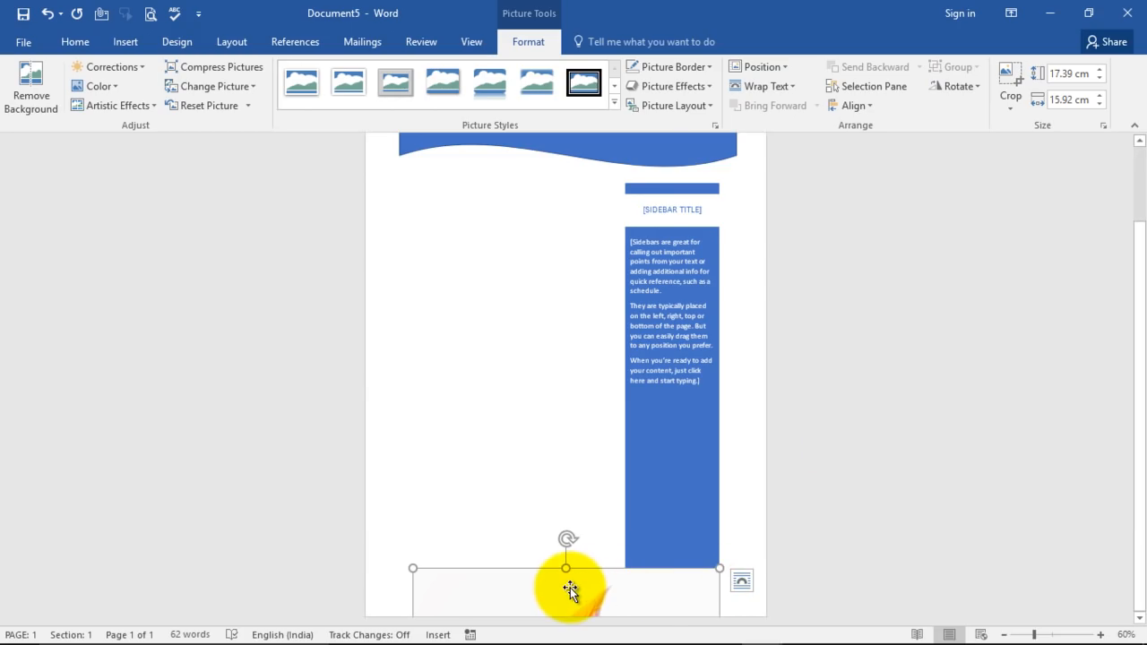
mouse_move(523, 572)
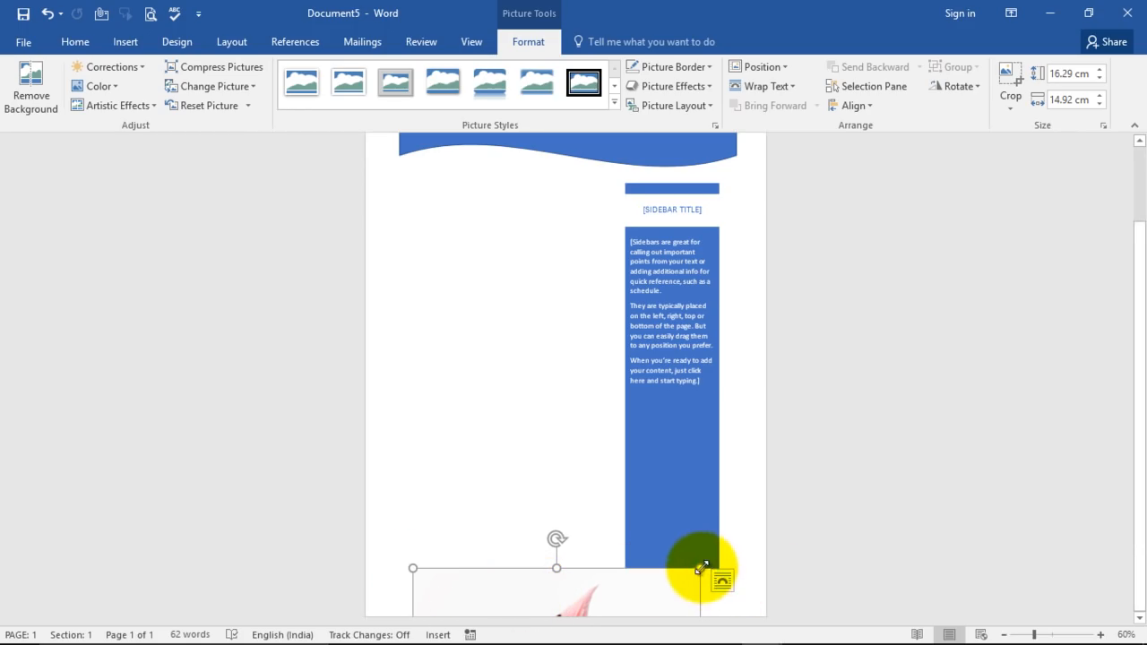
Step: Shrink the cupcake picture and bring up its text-wrapping Layout Options
left_click_drag(703, 570, 682, 565)
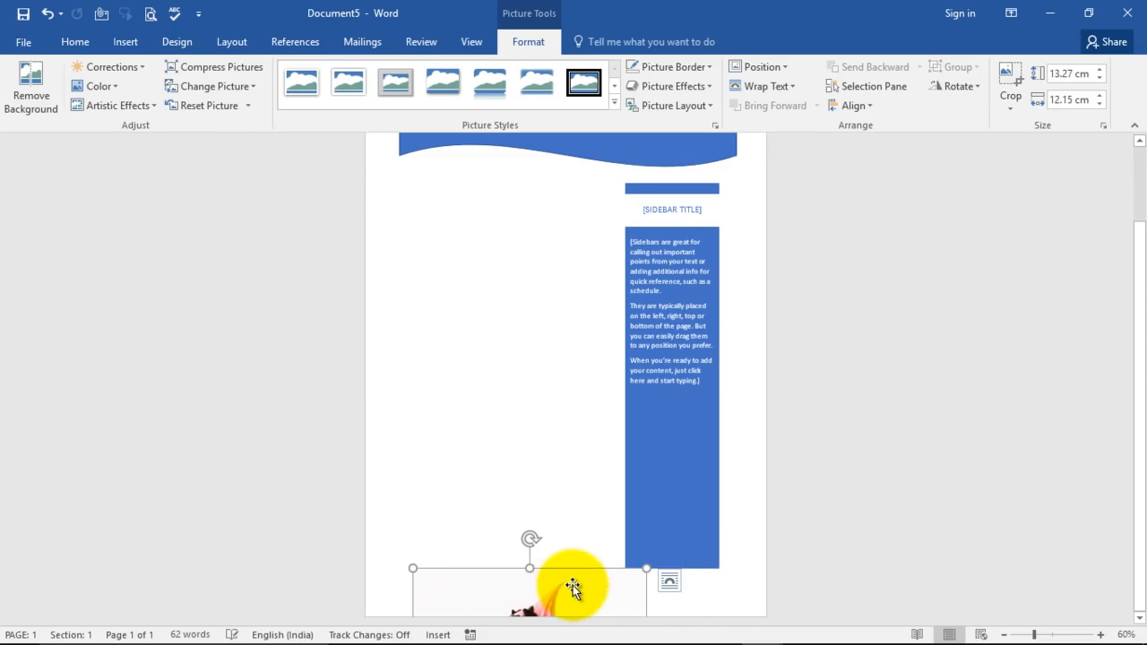
mouse_move(685, 588)
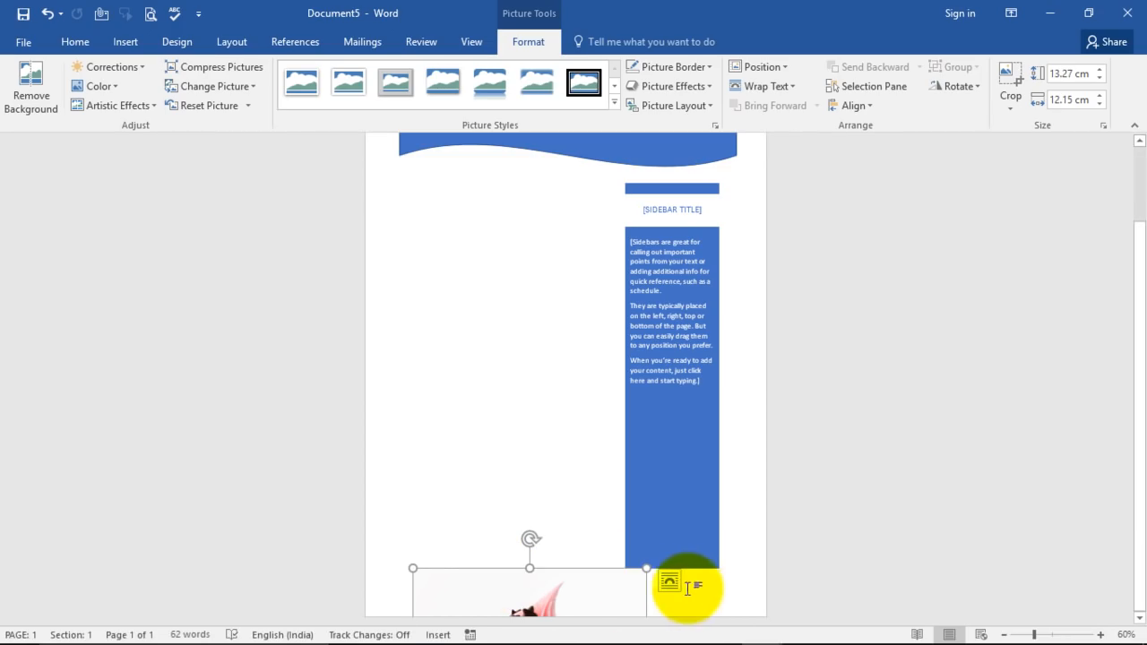
left_click(670, 585)
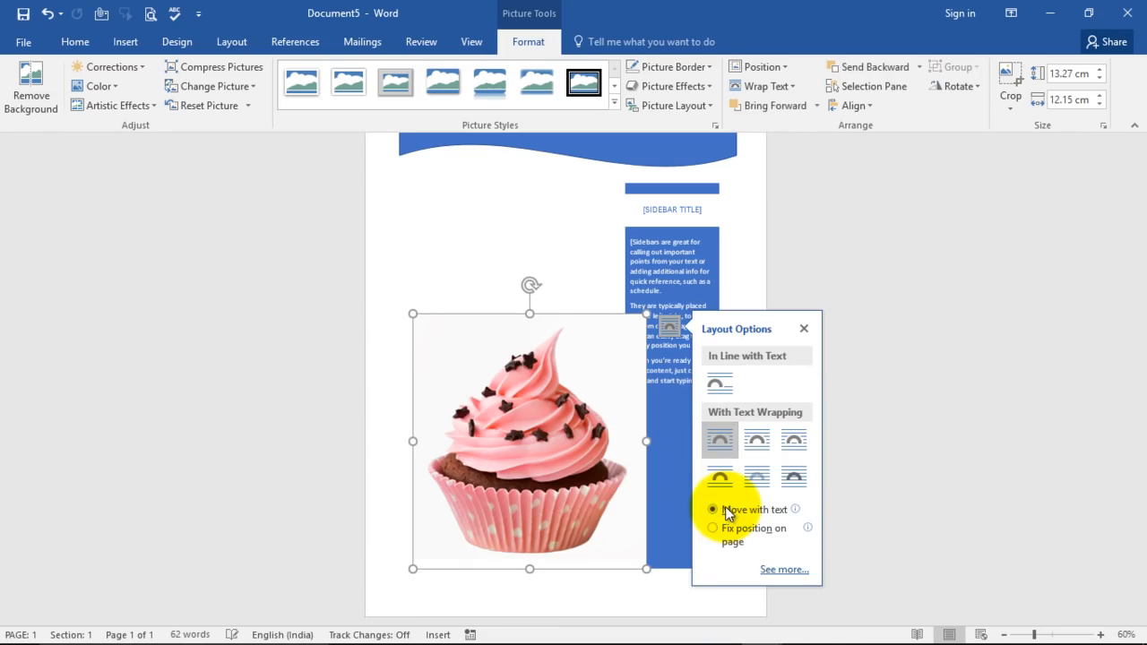
mouse_move(416, 316)
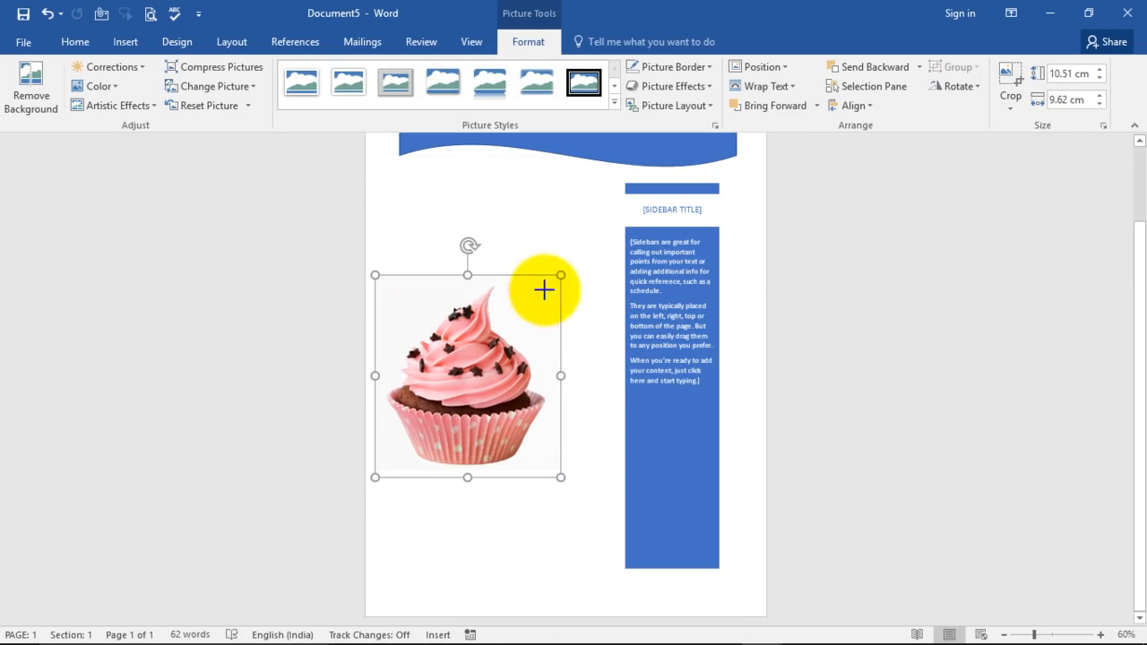
Step: Size the cupcake to 6 cm and Ctrl-drag a copy below it, tilted the other way
left_click_drag(559, 477, 527, 398)
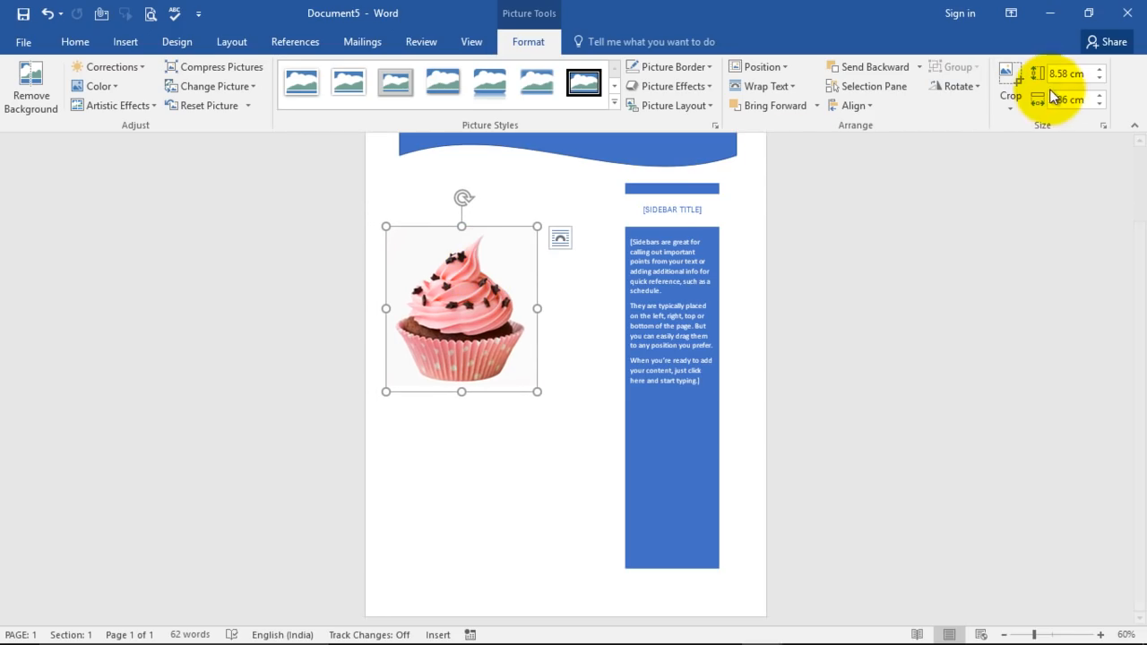
triple_click(1069, 74)
type("6")
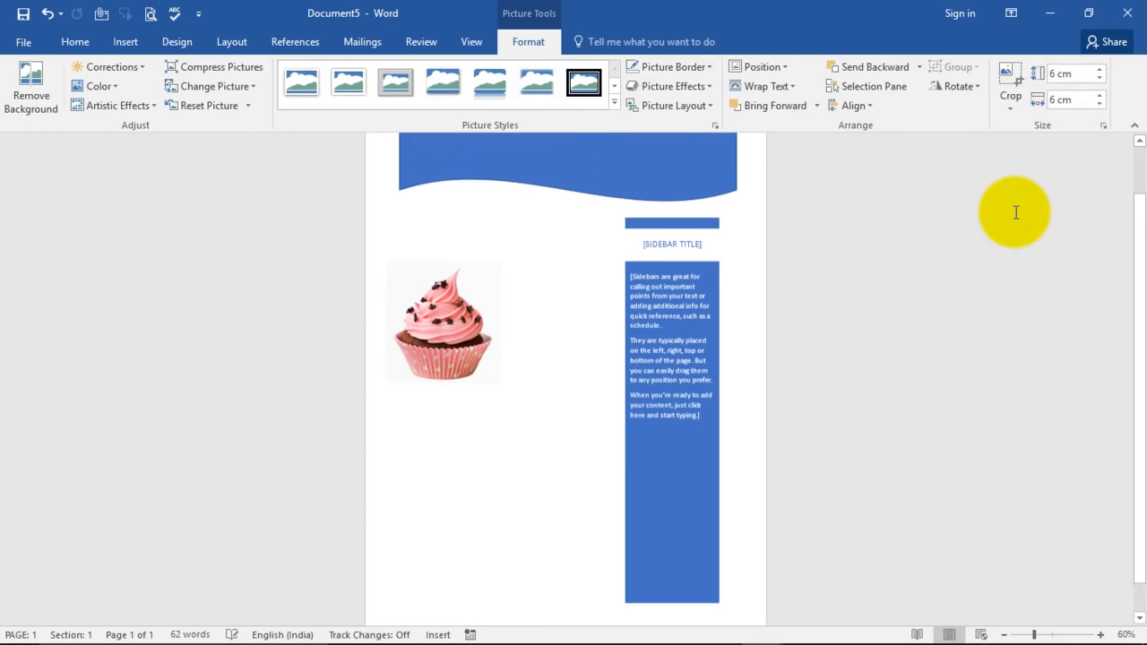
left_click(445, 323)
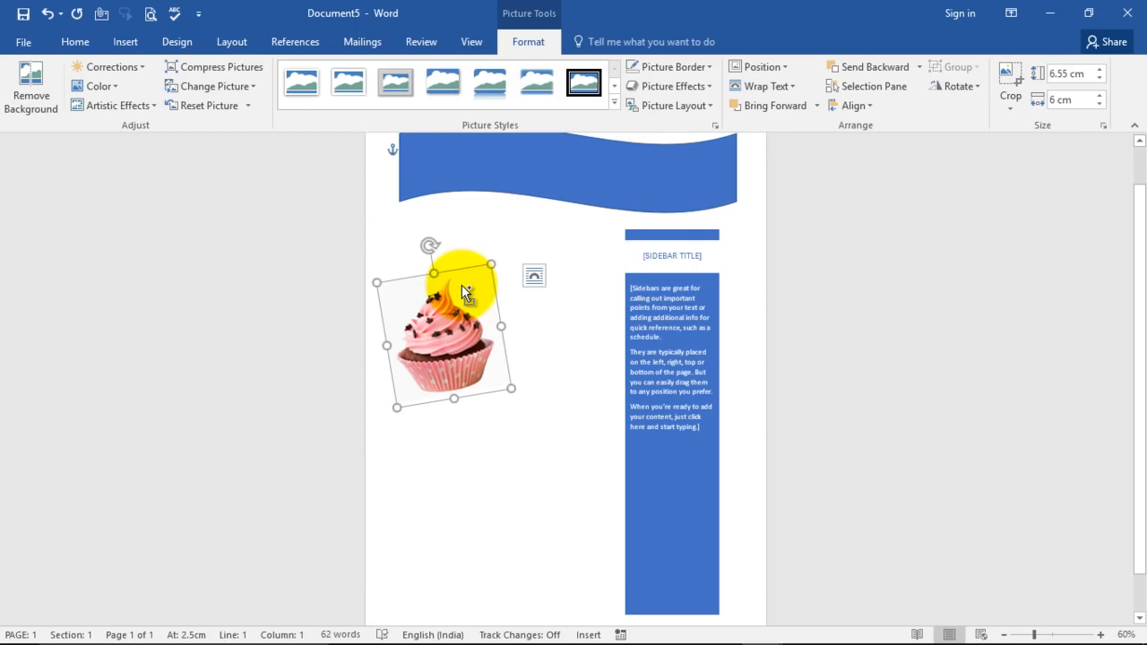
left_click_drag(464, 290, 510, 375)
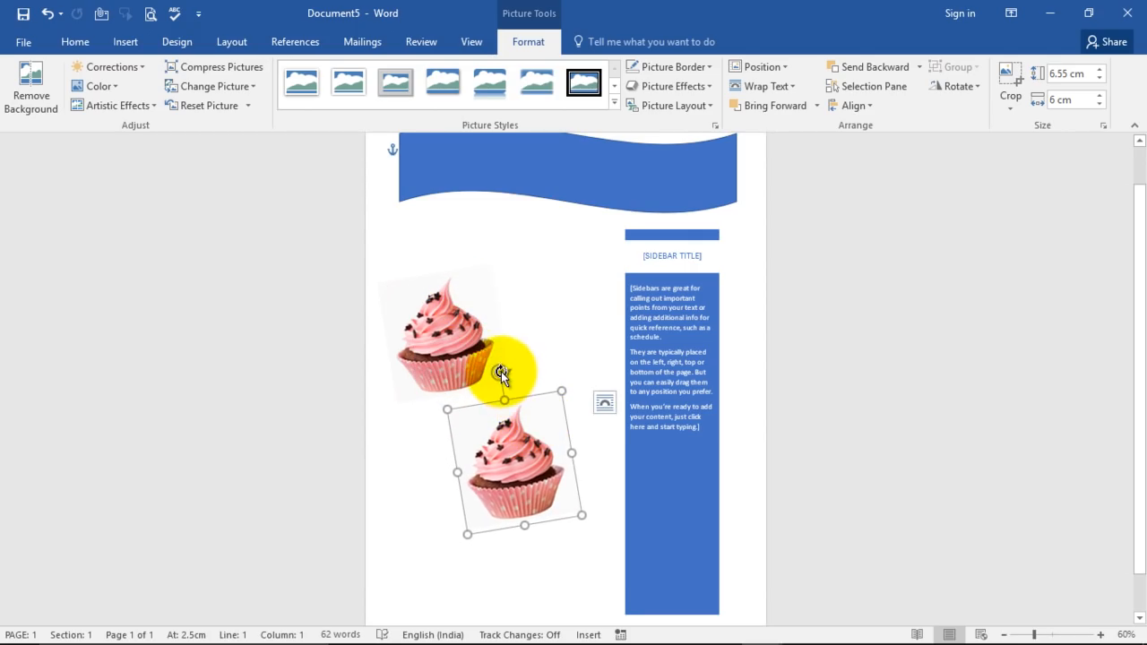
left_click_drag(505, 374, 549, 376)
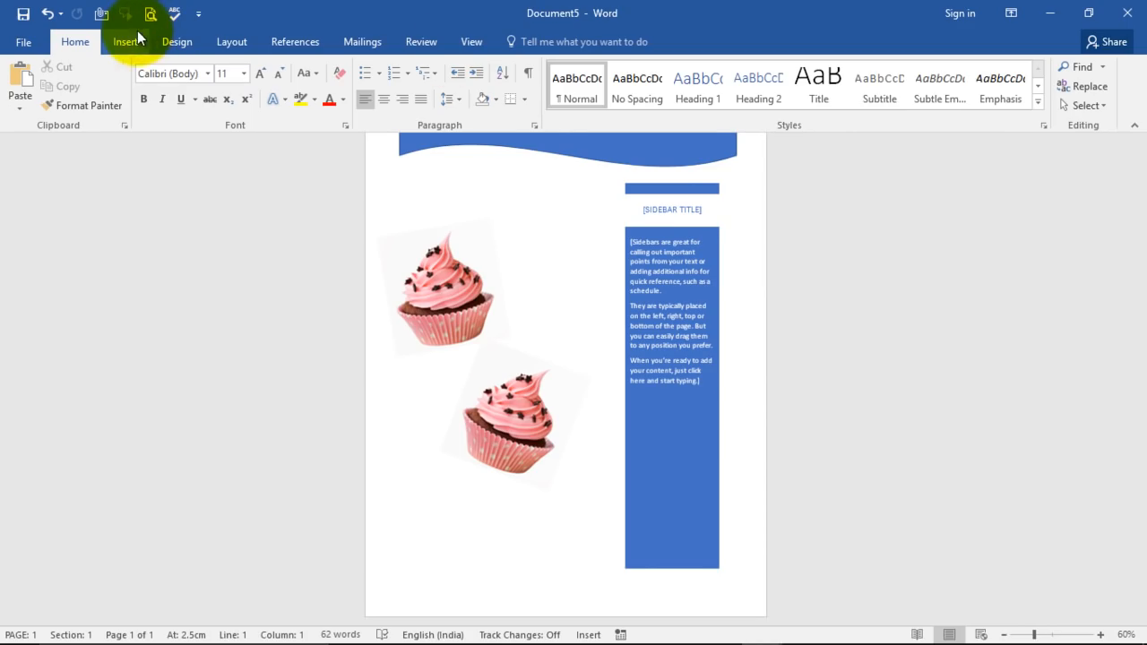
Step: Insert a decorative quote text box from the built-in gallery and select it
left_click(126, 42)
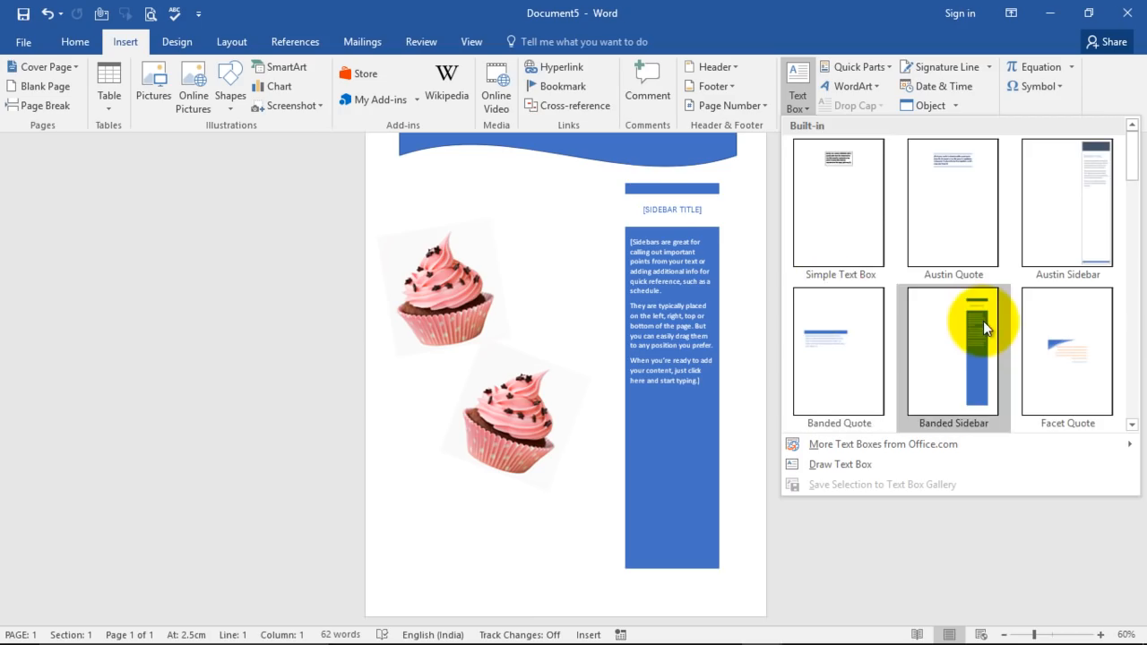
scroll("down", 3)
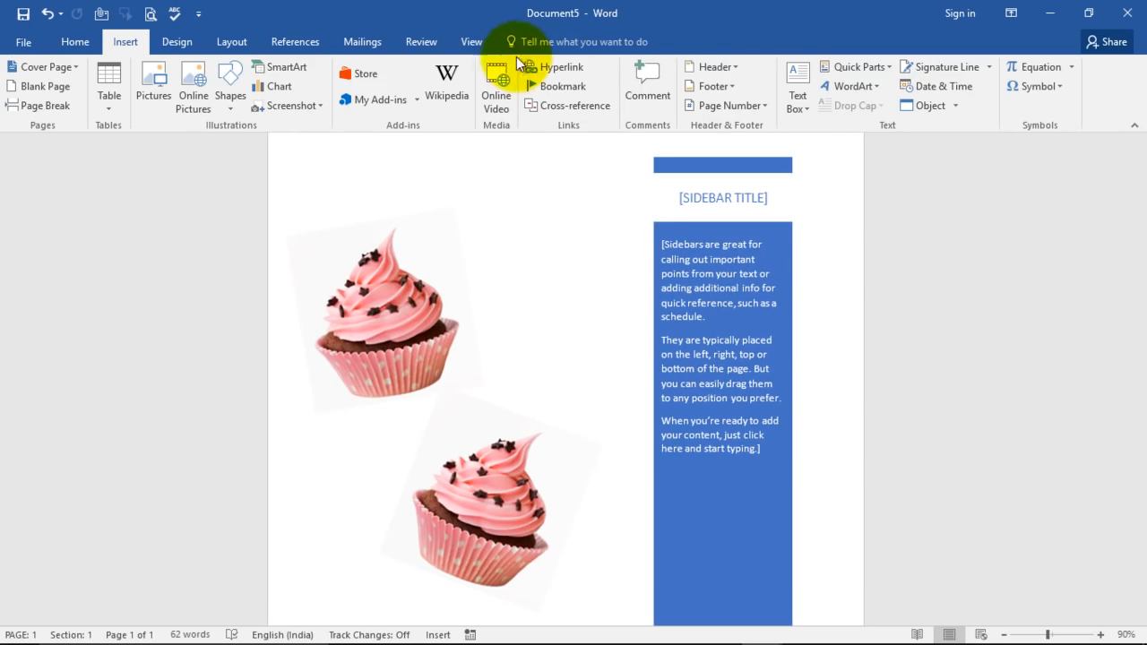
mouse_move(796, 86)
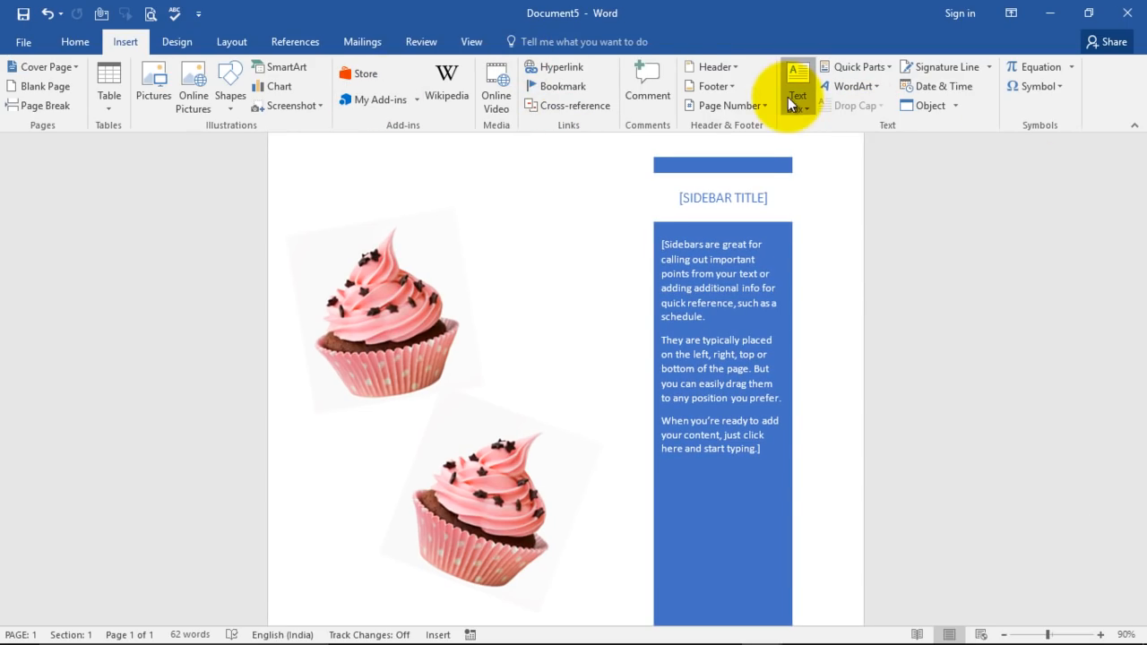
left_click(796, 86)
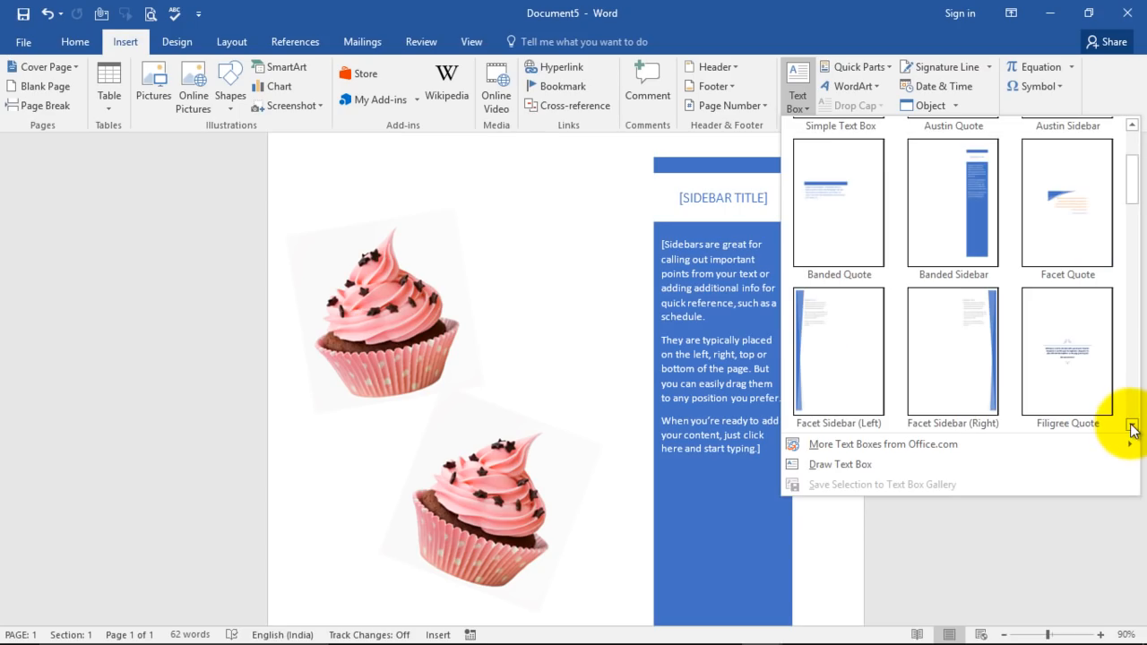
left_click(1066, 351)
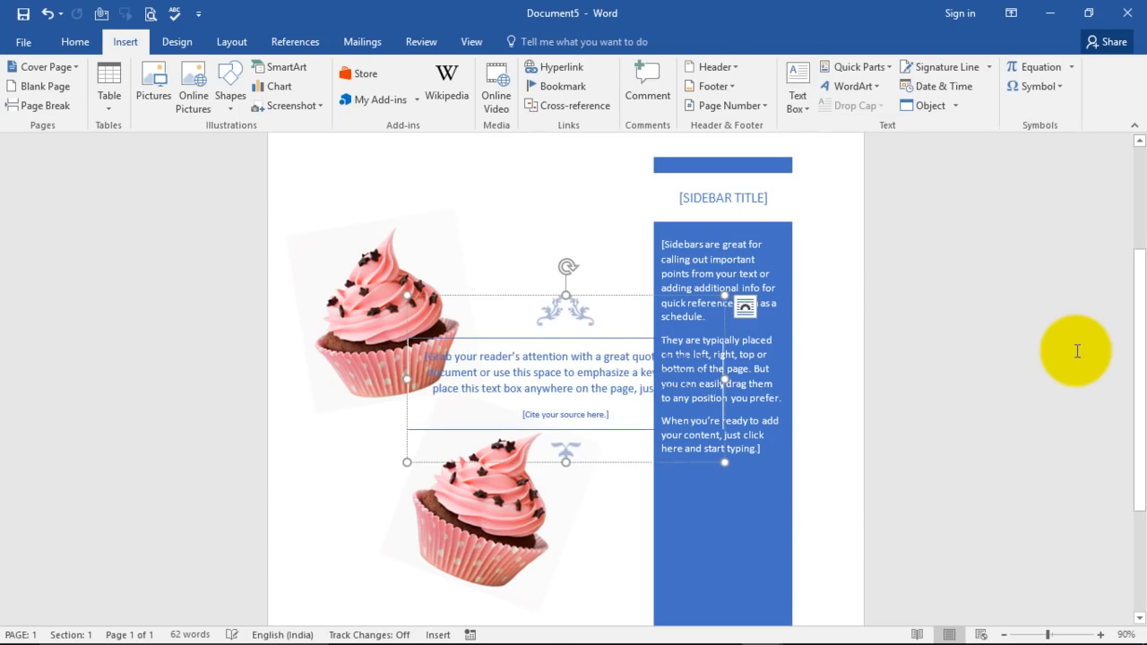
left_click(564, 308)
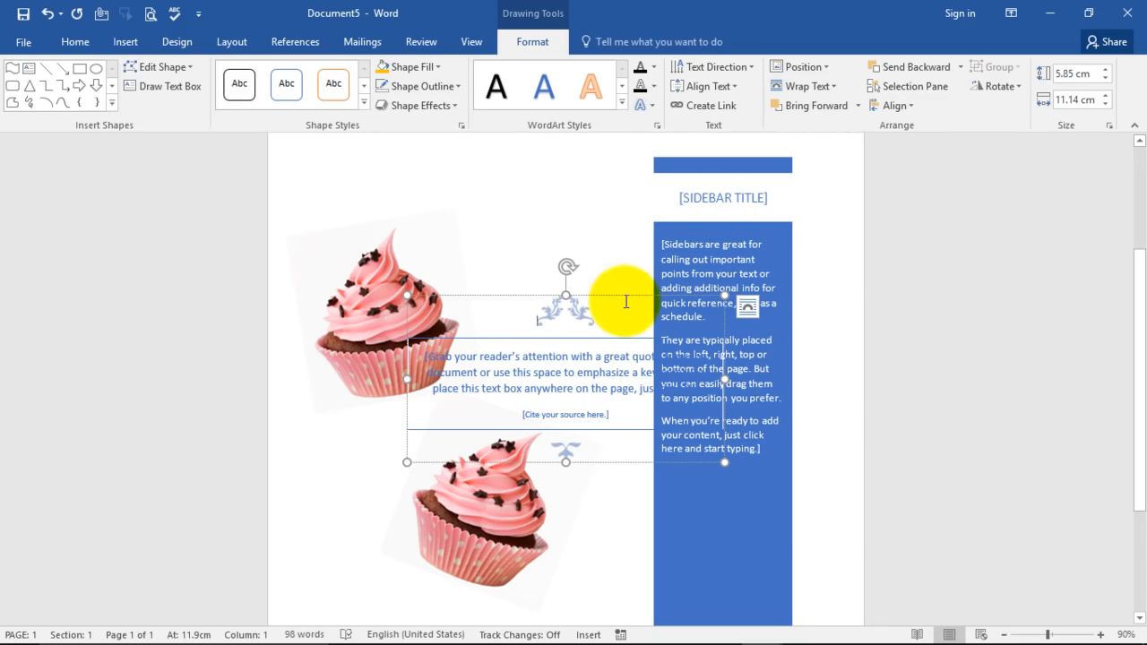
left_click(747, 308)
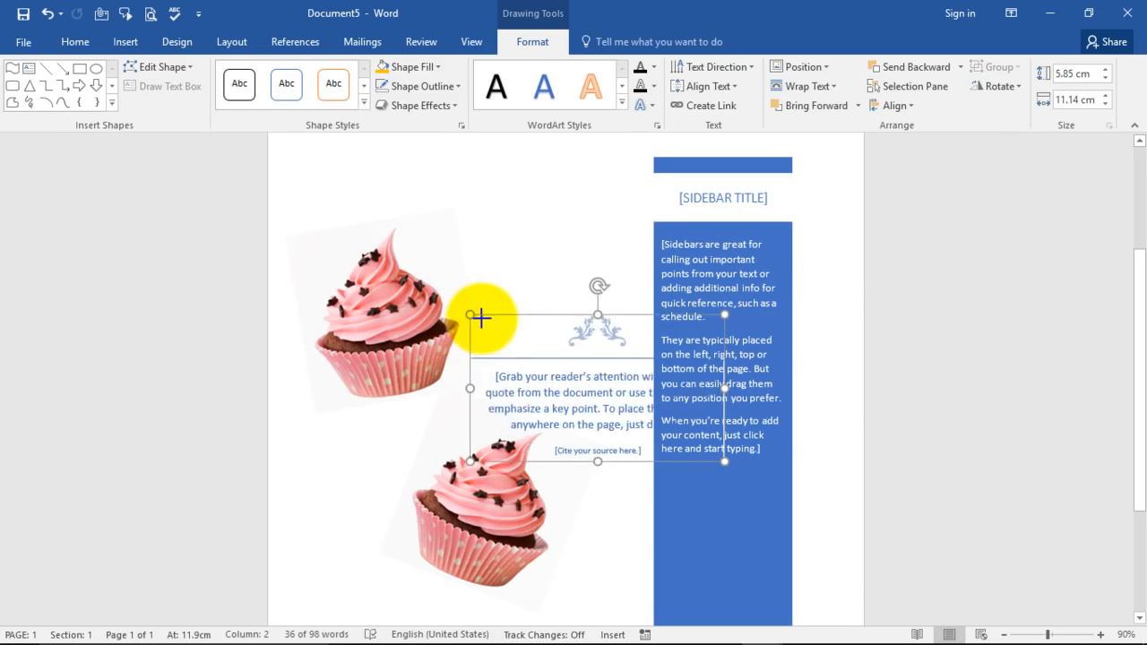
Step: Move the quote box below the cupcakes in the left column and widen it
left_click_drag(484, 319, 434, 398)
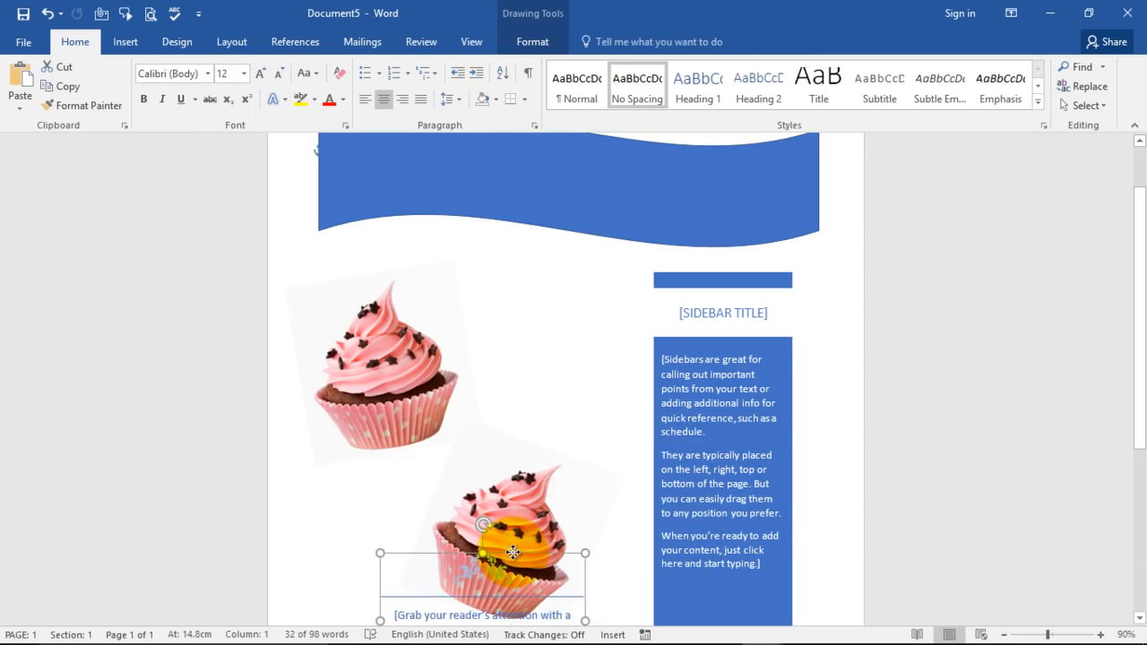
scroll("down", 3)
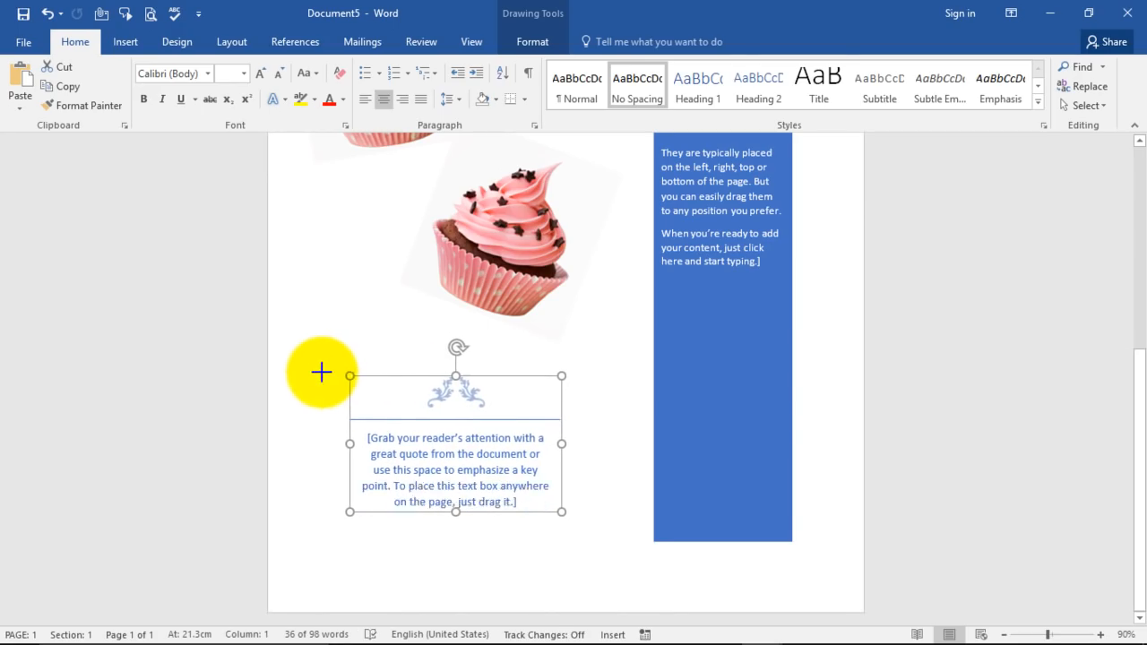
left_click_drag(321, 371, 563, 371)
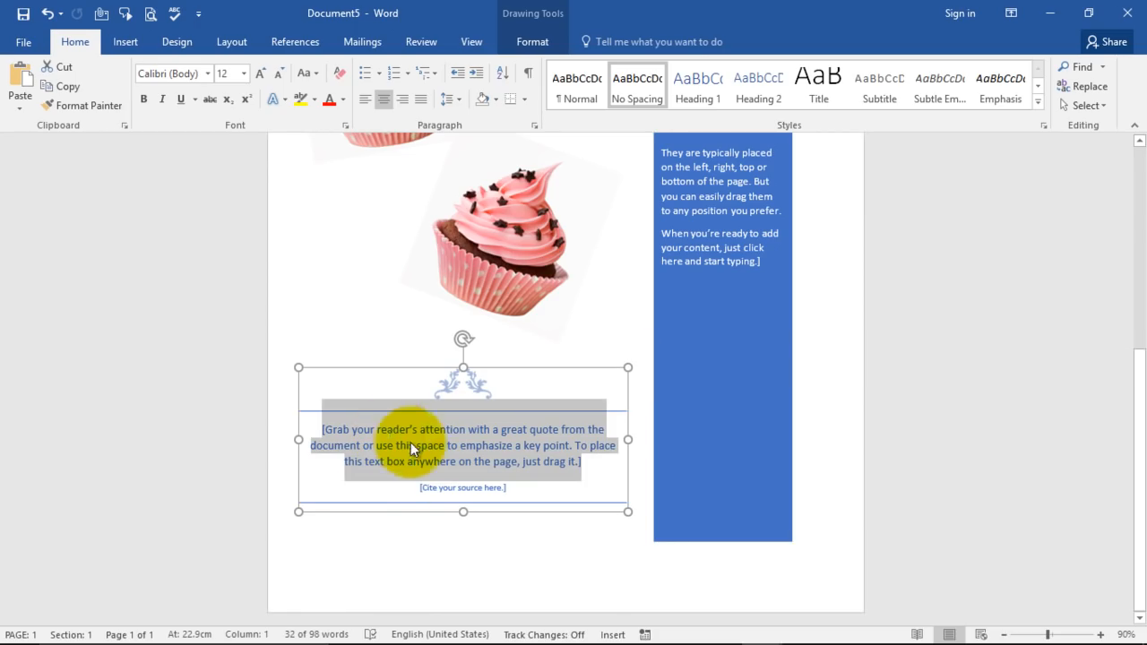
mouse_move(452, 480)
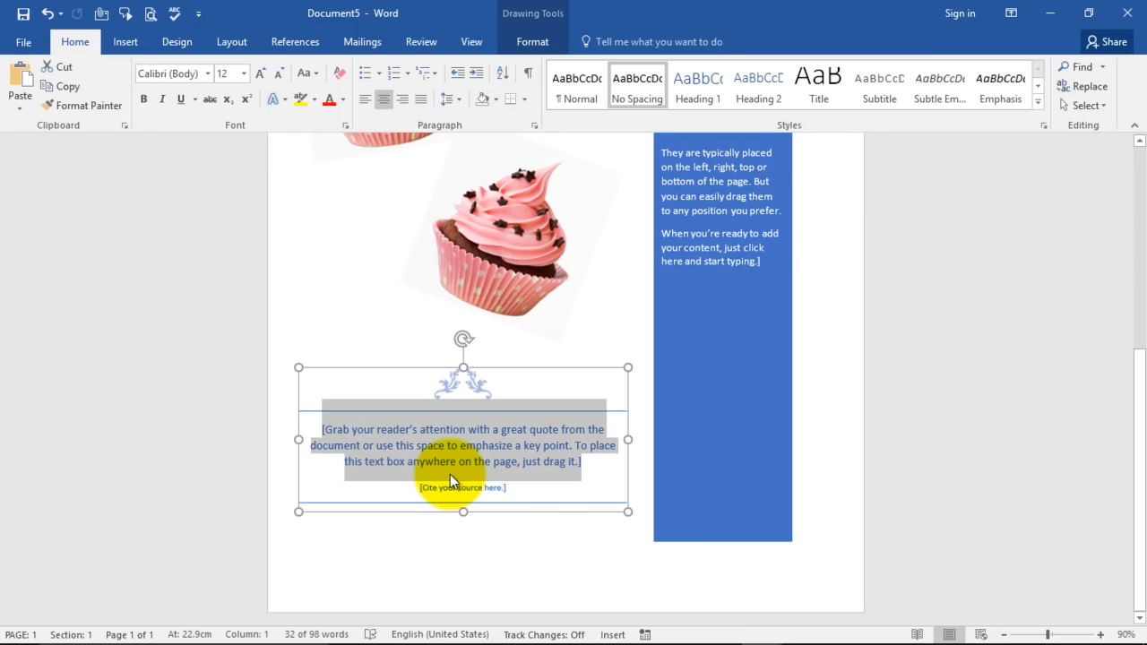
mouse_move(877, 371)
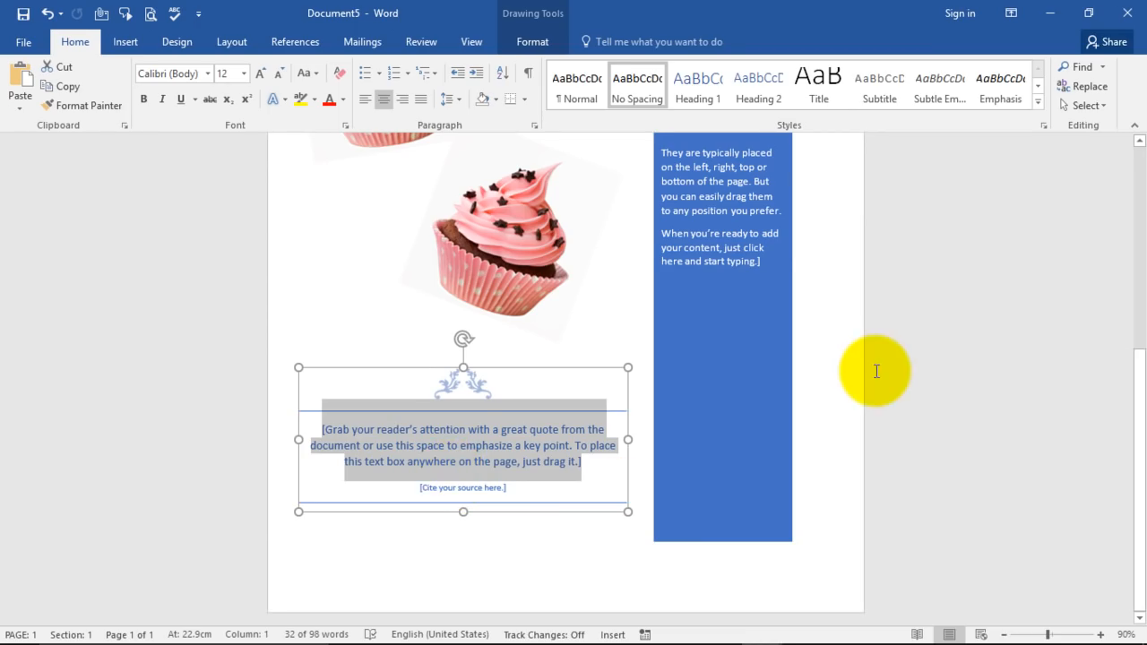
scroll("up", 3)
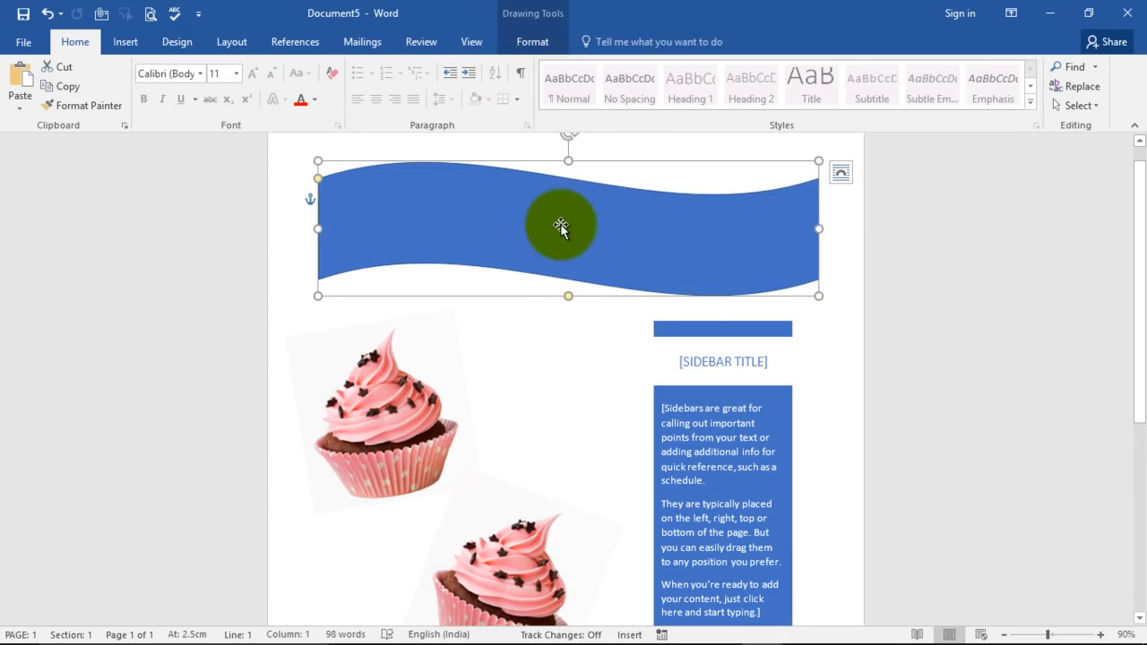
Step: Add the text 'Learn To Make Flyer in MS Word' inside the wave banner
right_click(559, 226)
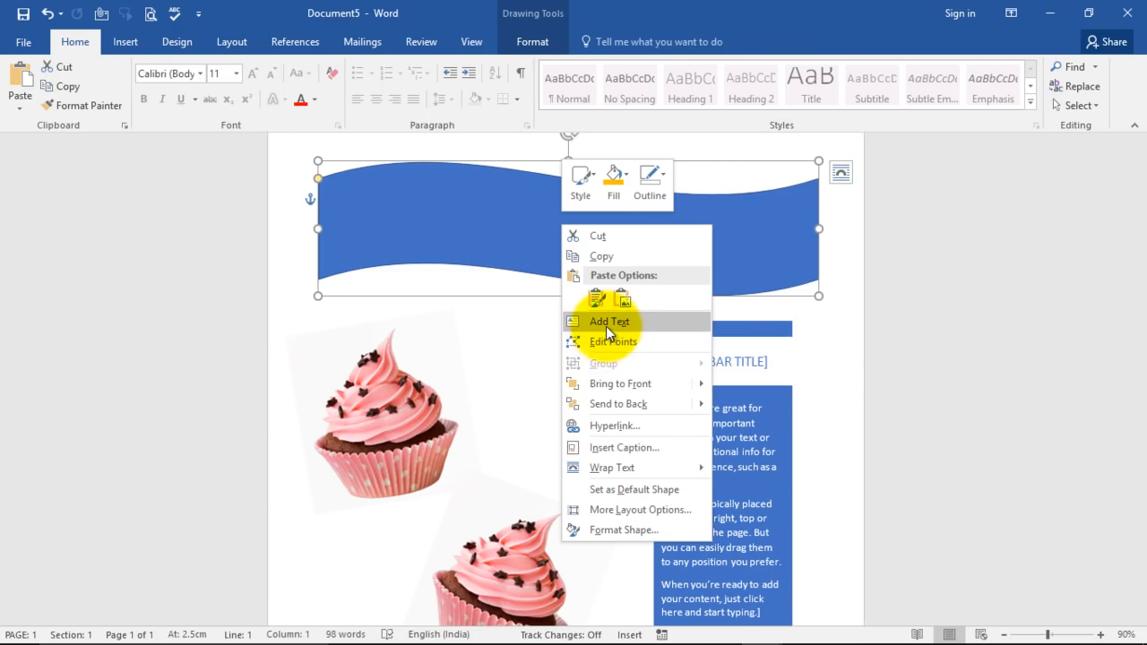
left_click(610, 321)
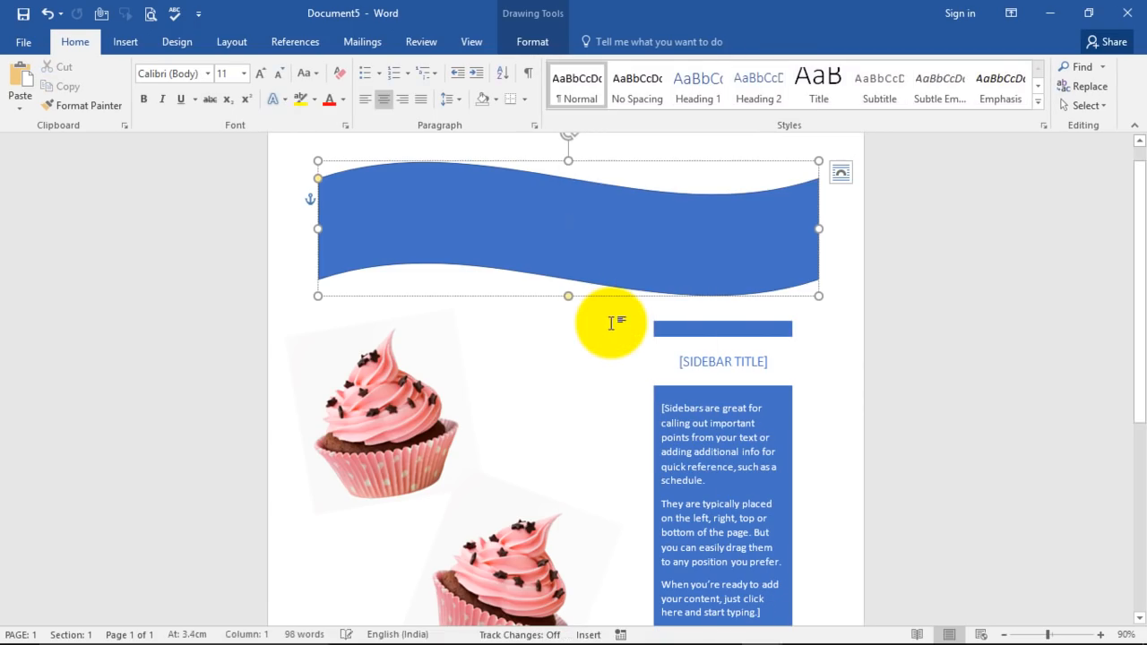
type("Learn")
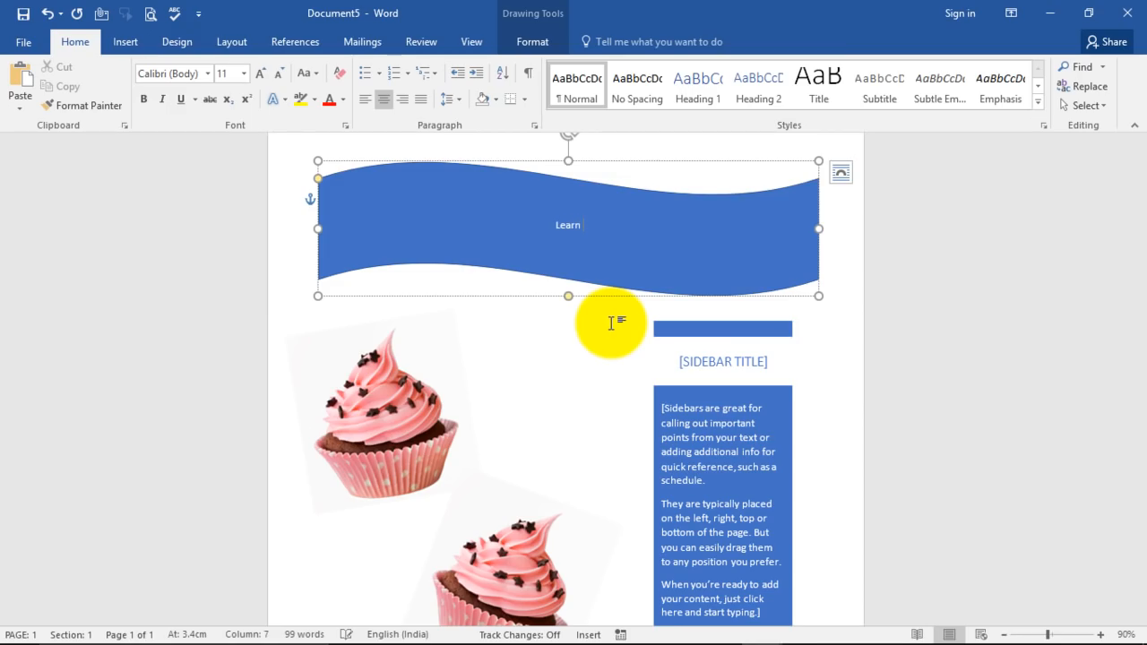
type("To Make F")
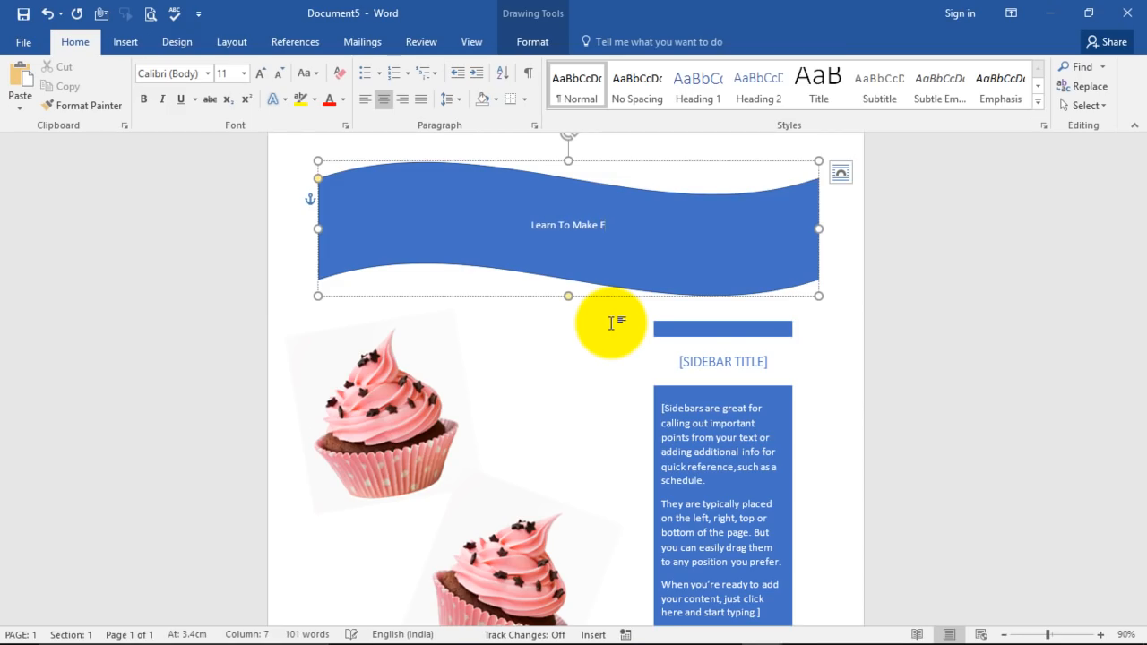
type("lyer in M")
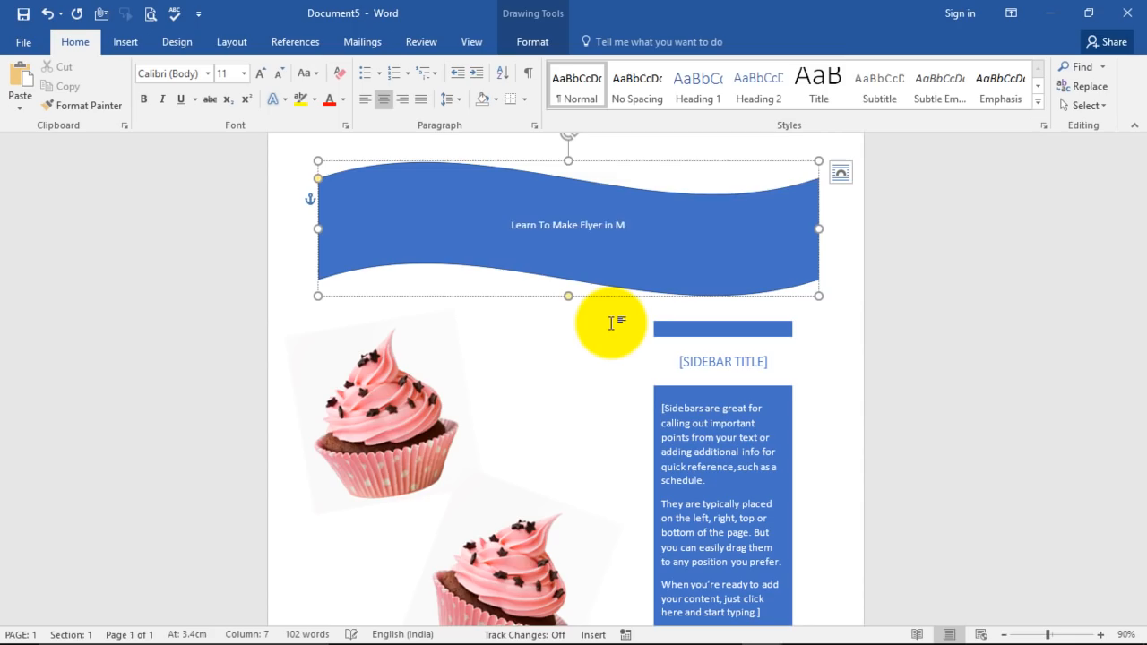
type("S Word")
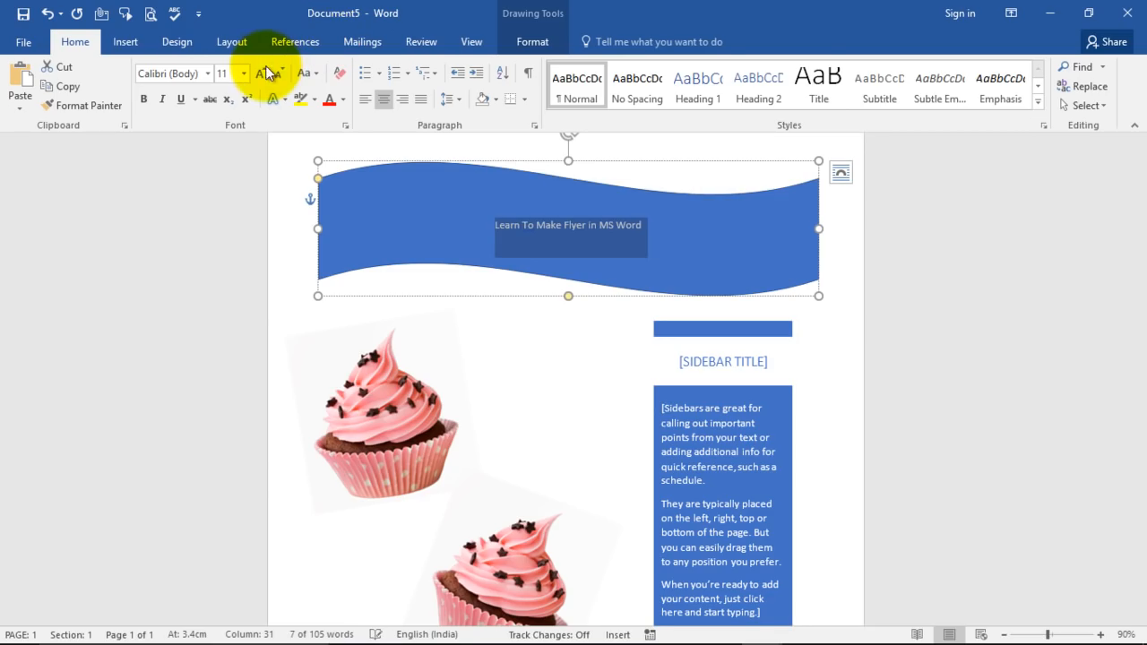
Step: Enlarge the banner title with Increase Font Size three times
left_click(262, 73)
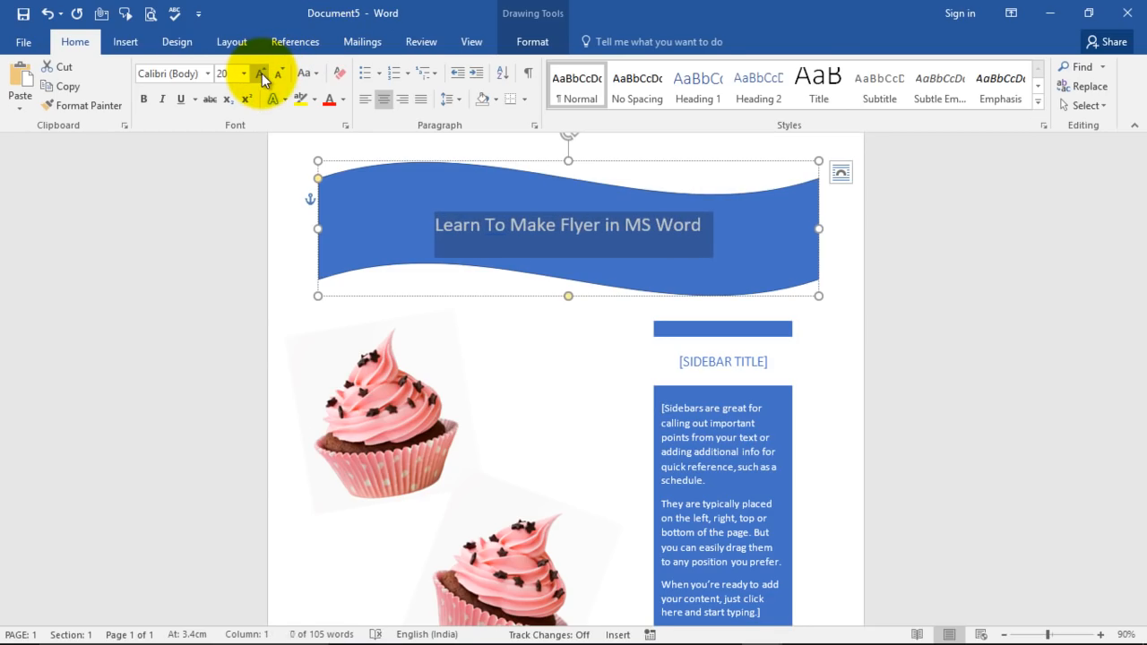
left_click(262, 74)
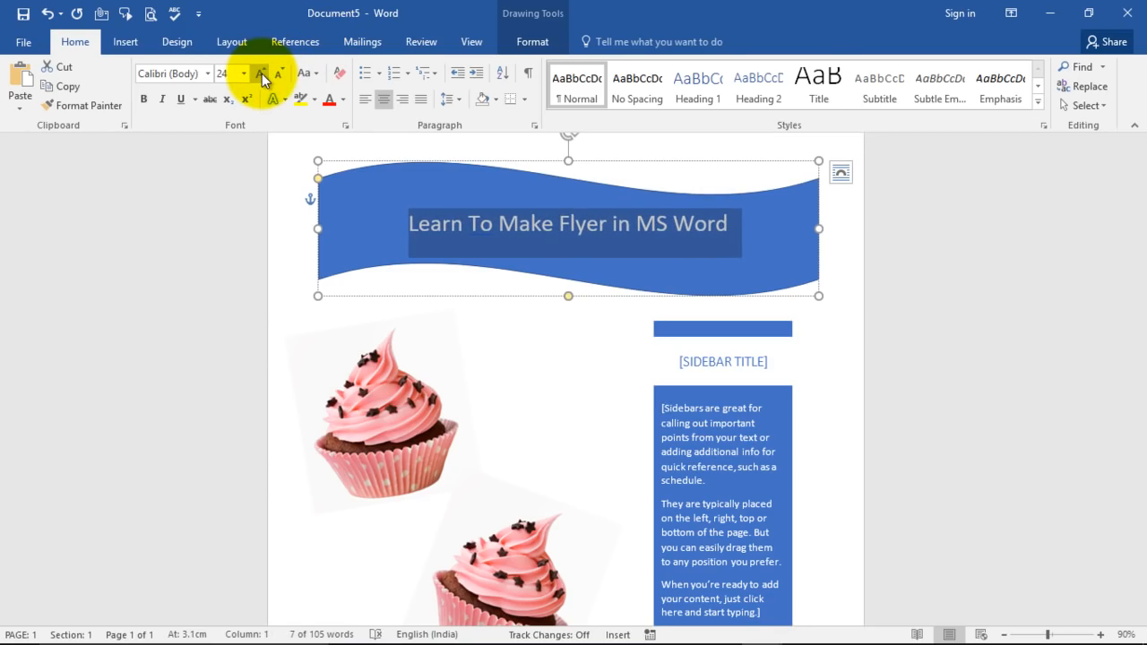
left_click(262, 72)
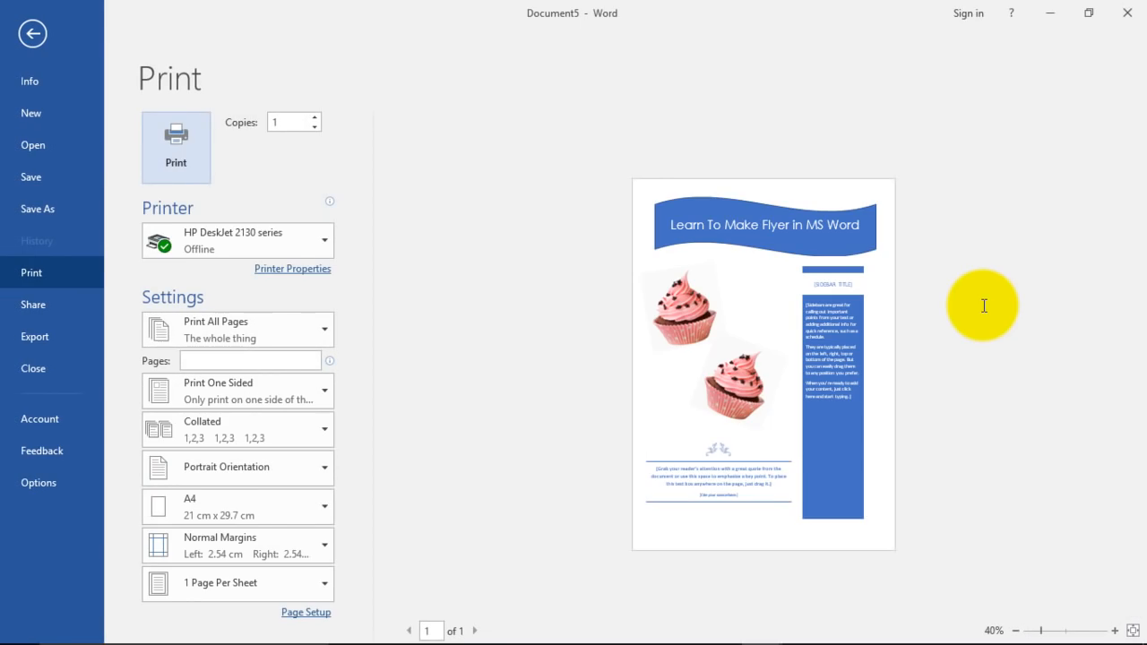
mouse_move(742, 491)
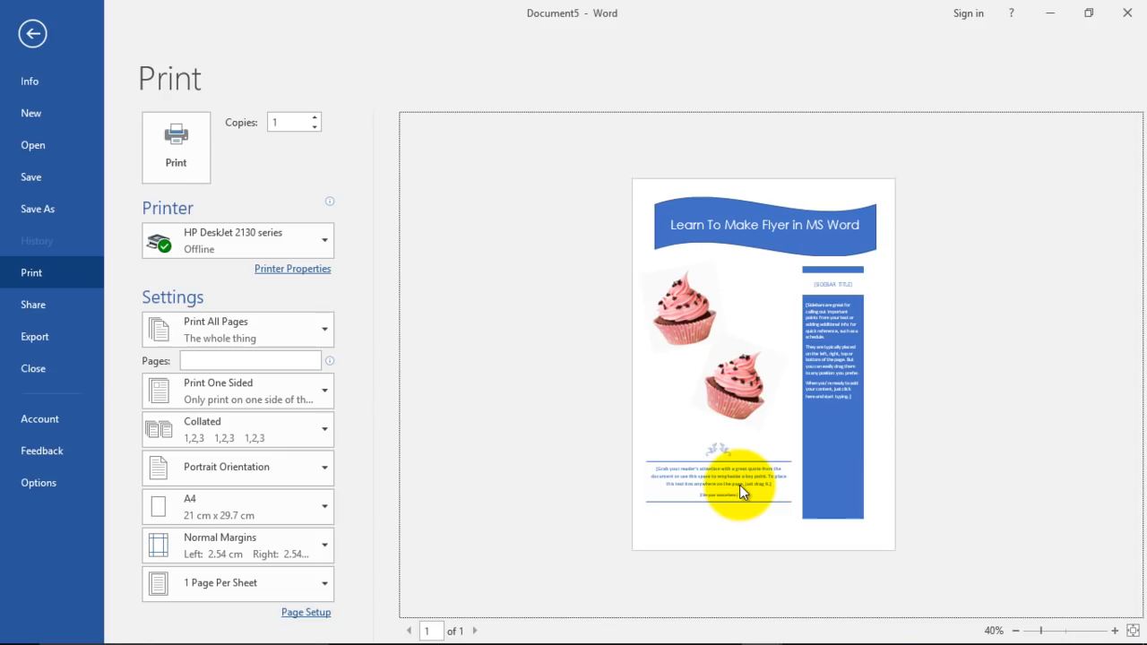
left_click(32, 32)
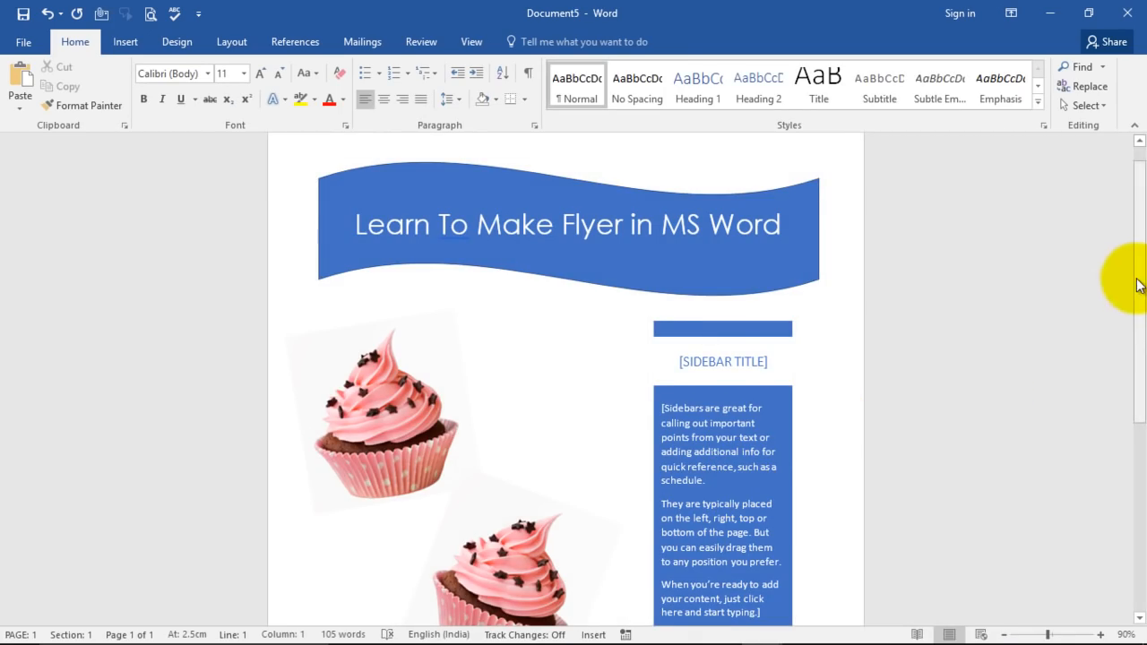
Step: Auto-hide the ribbon via Ribbon Display Options, then restore Show Tabs and Commands
scroll("down", 3)
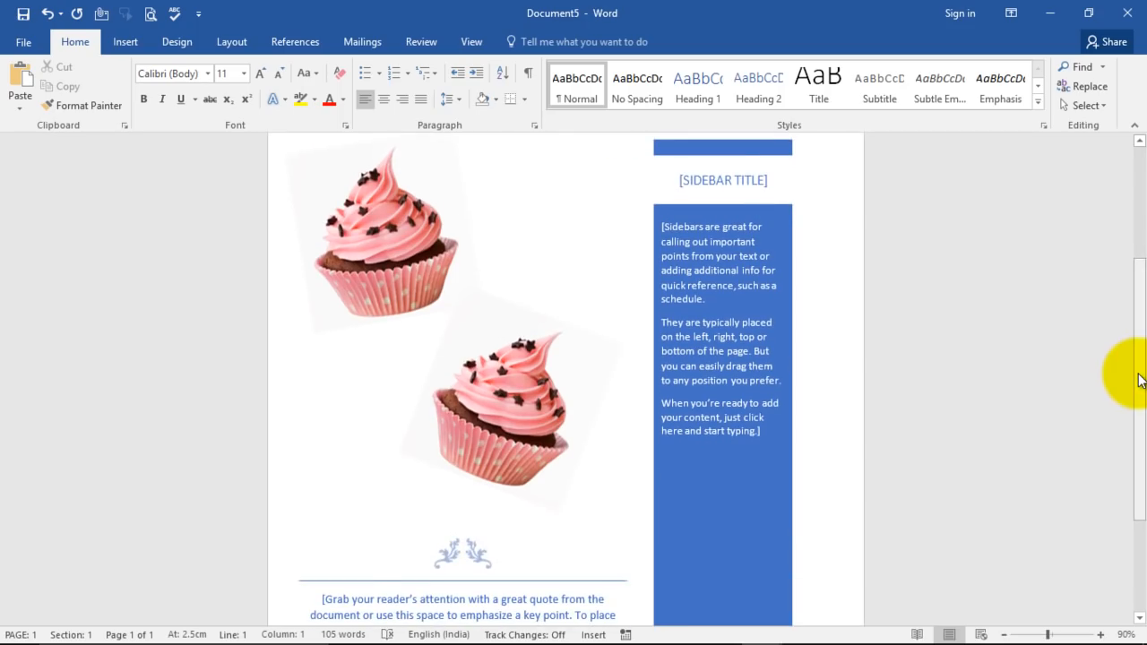
scroll("down", 3)
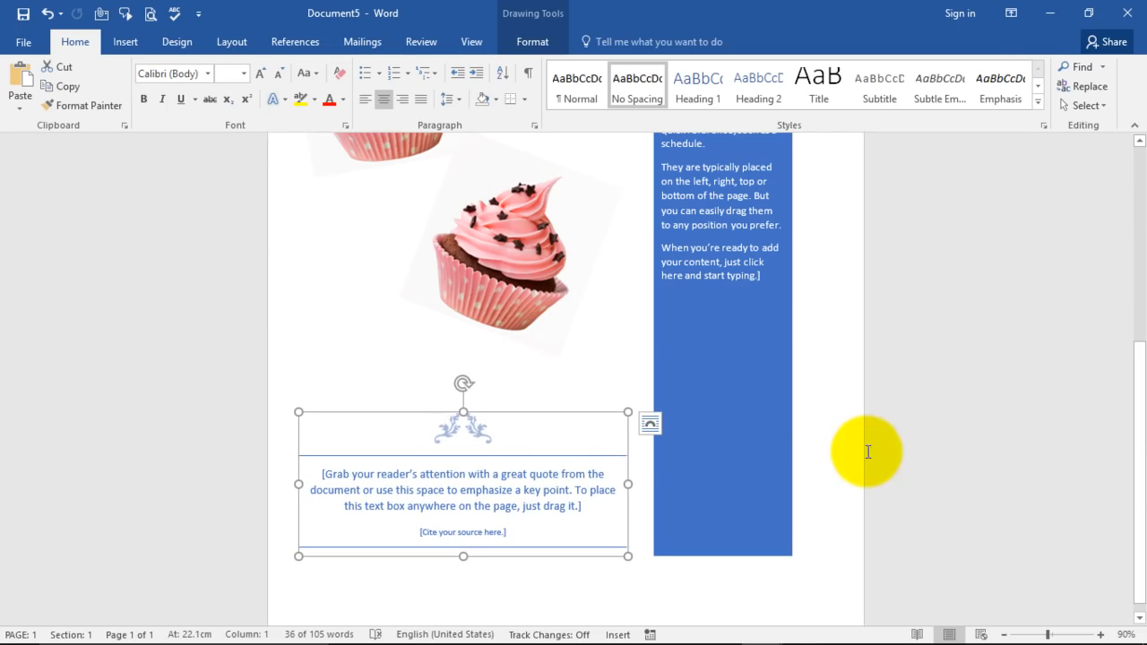
left_click(1011, 12)
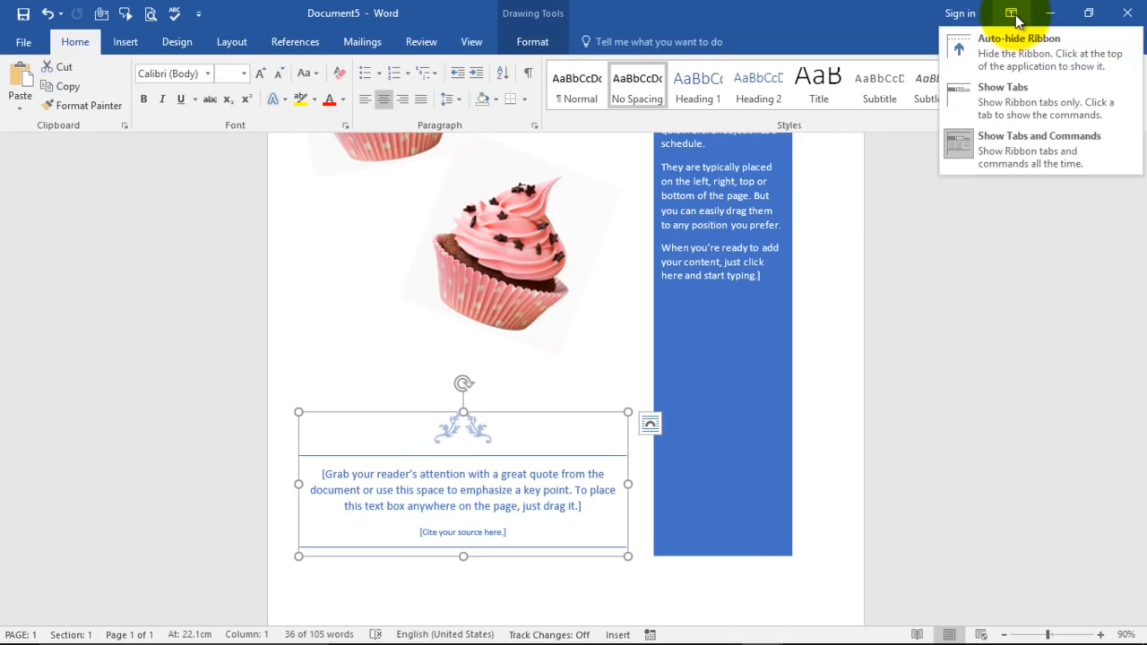
left_click(1018, 37)
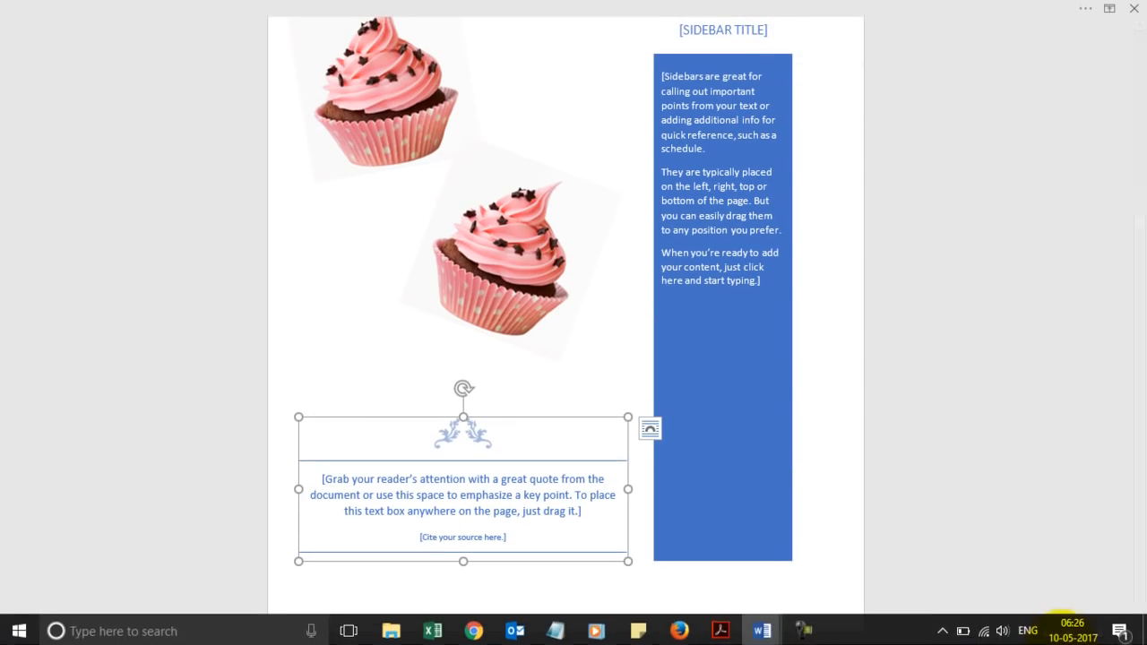
mouse_move(1088, 156)
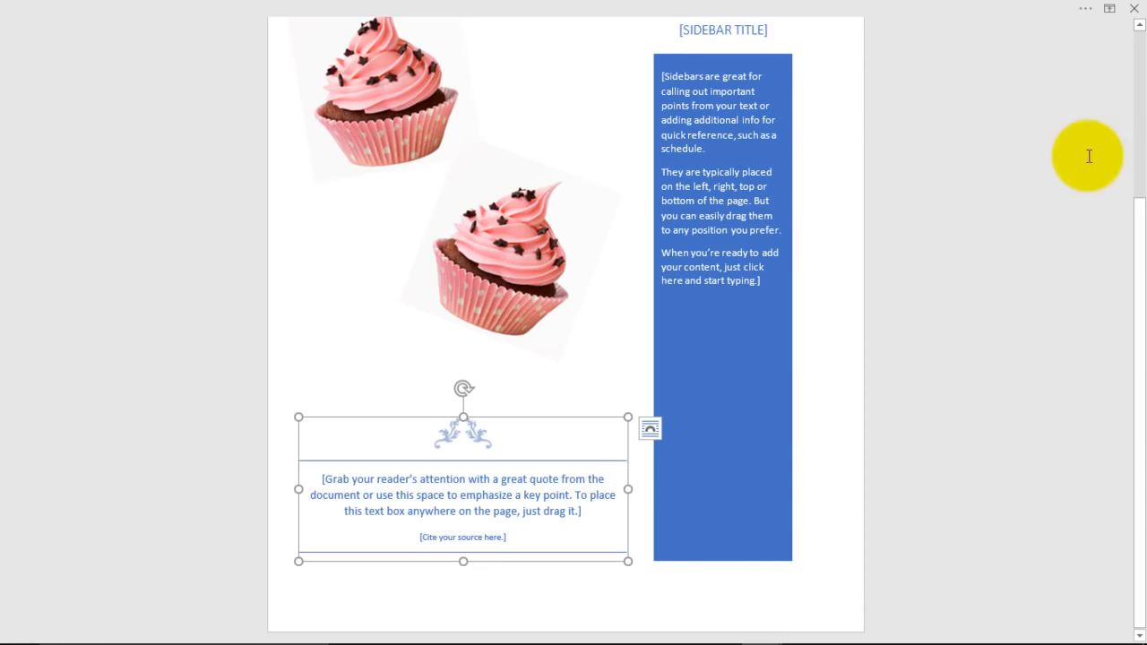
left_click(1112, 9)
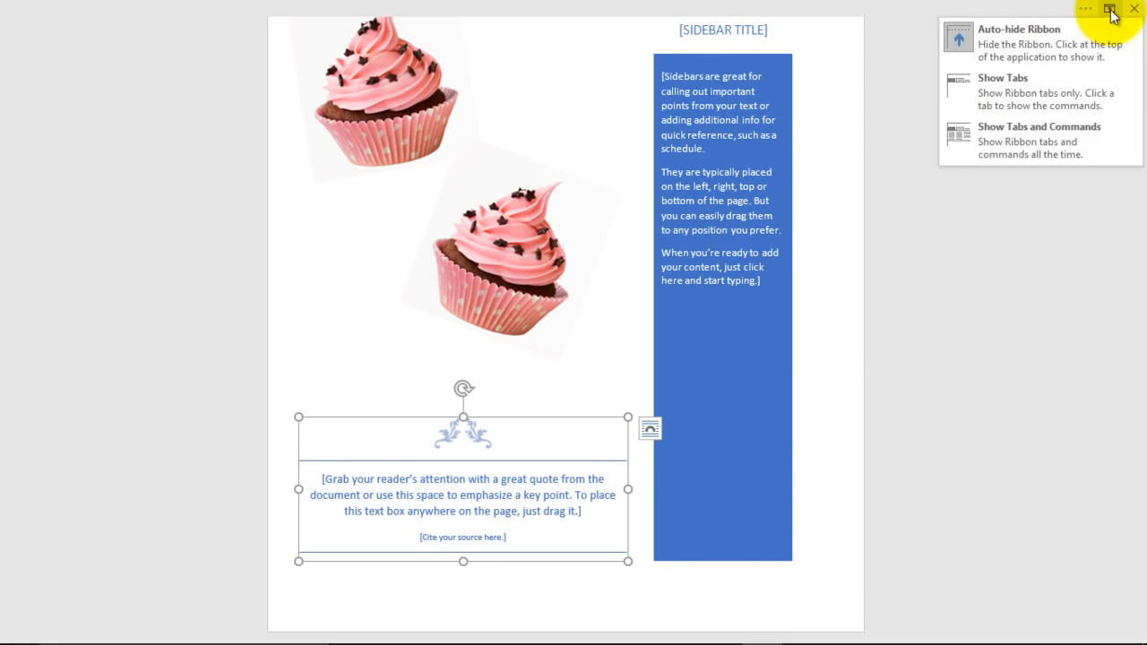
left_click(1040, 126)
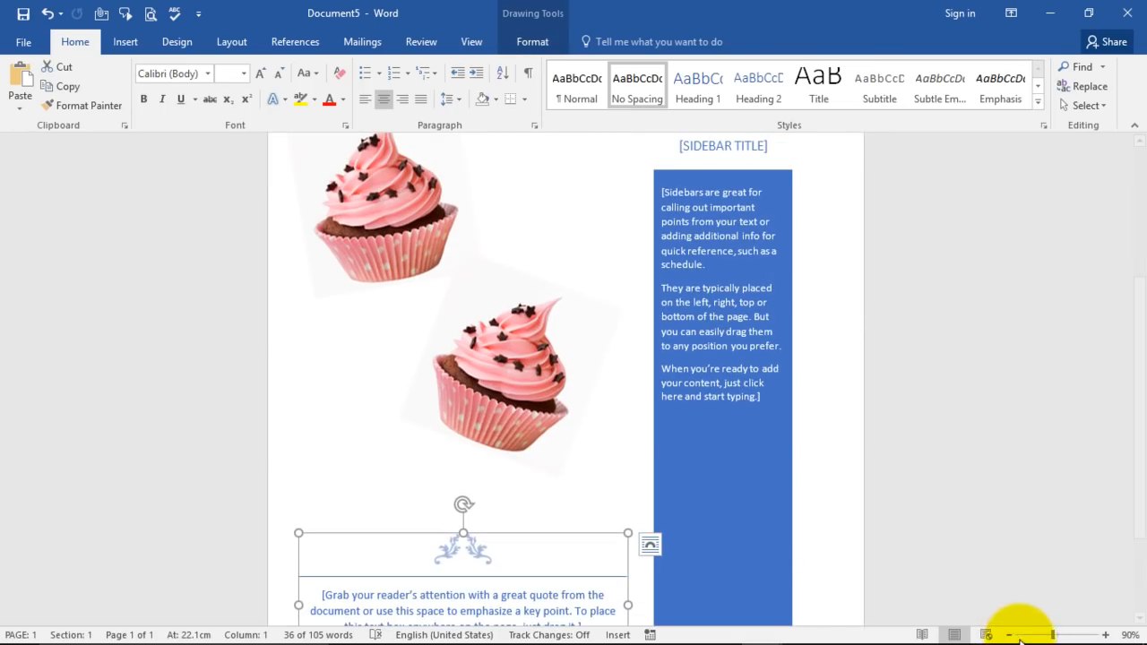
Step: Zoom out to show the whole flyer page and go to the File commands
left_click(1011, 635)
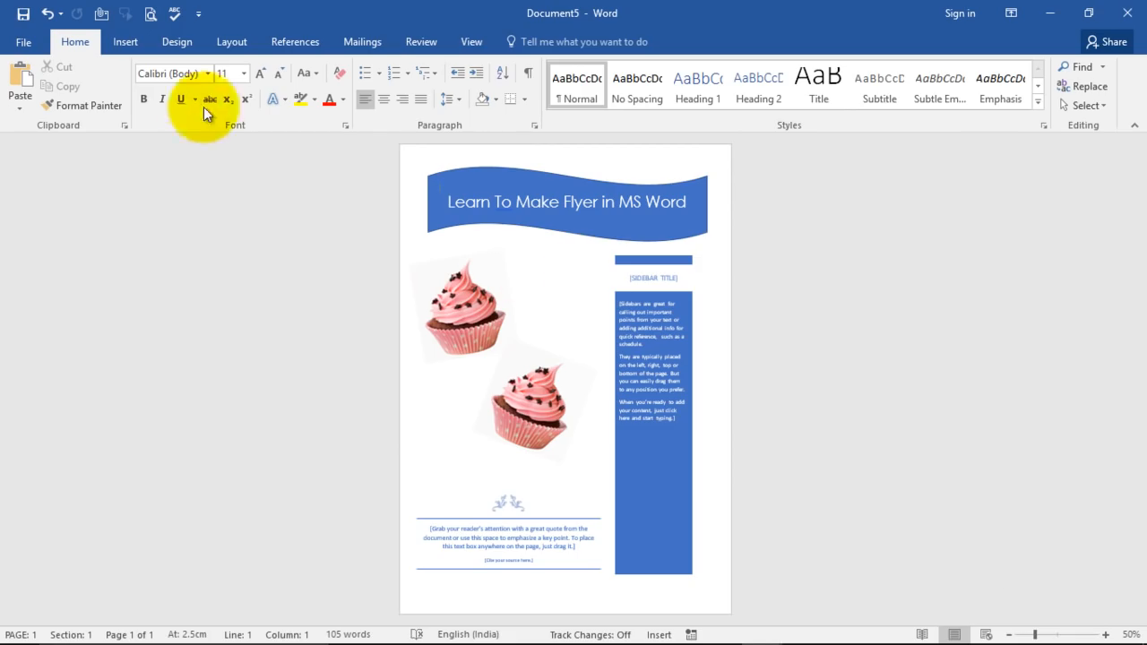
left_click(24, 41)
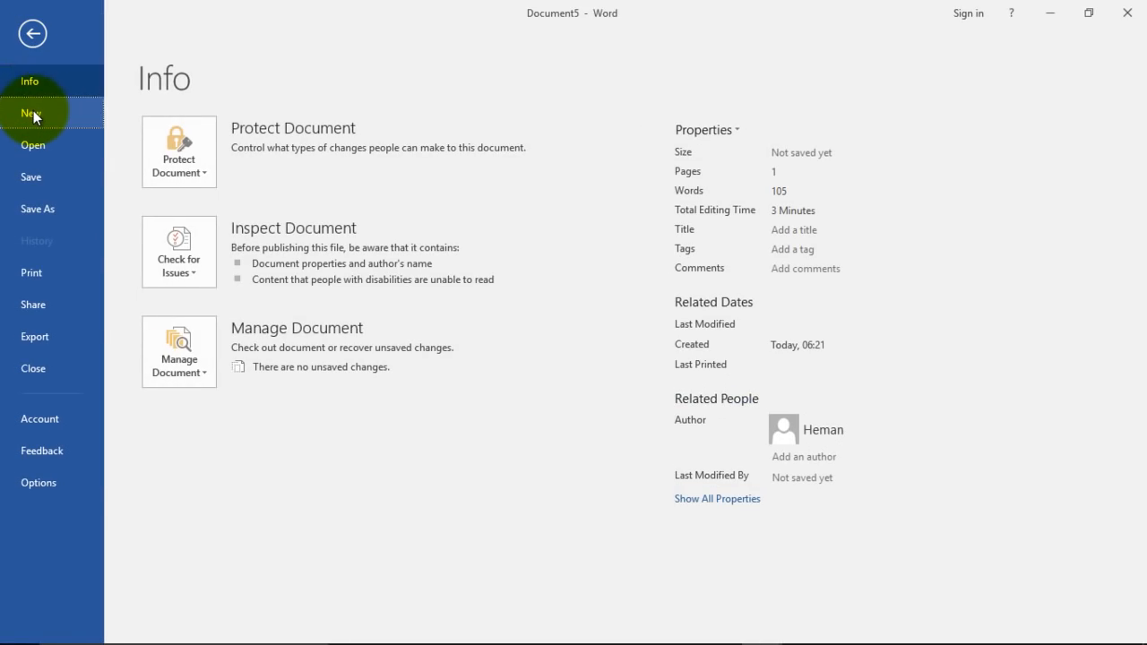
Step: Browse the New templates for flyers, scrolling through the results
left_click(33, 111)
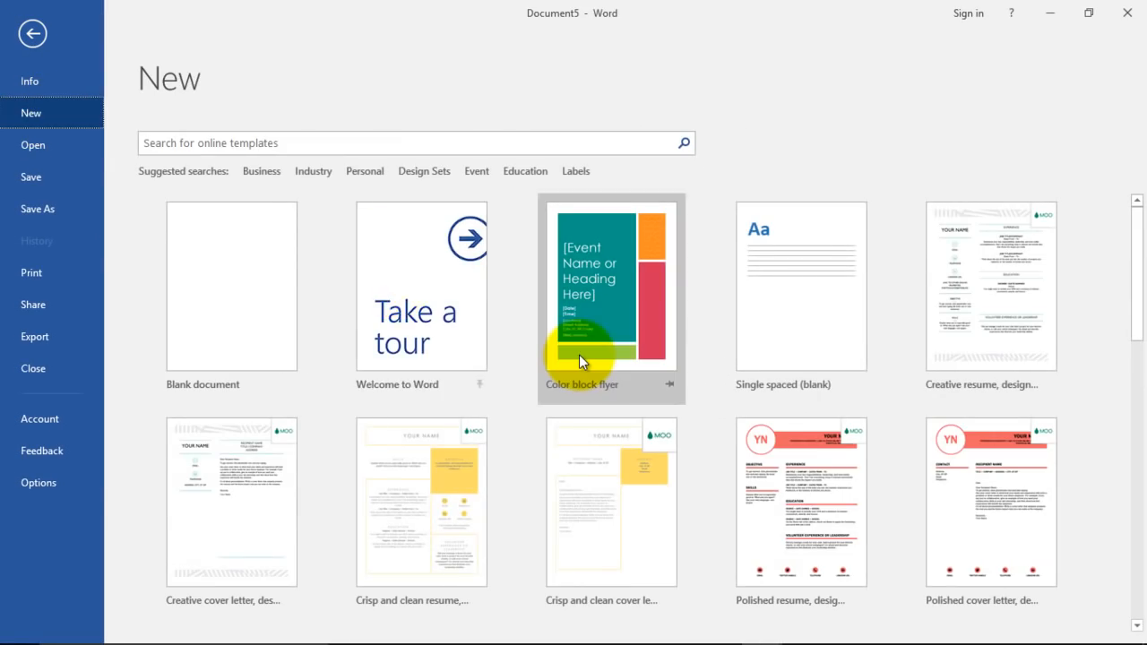
scroll("down", 3)
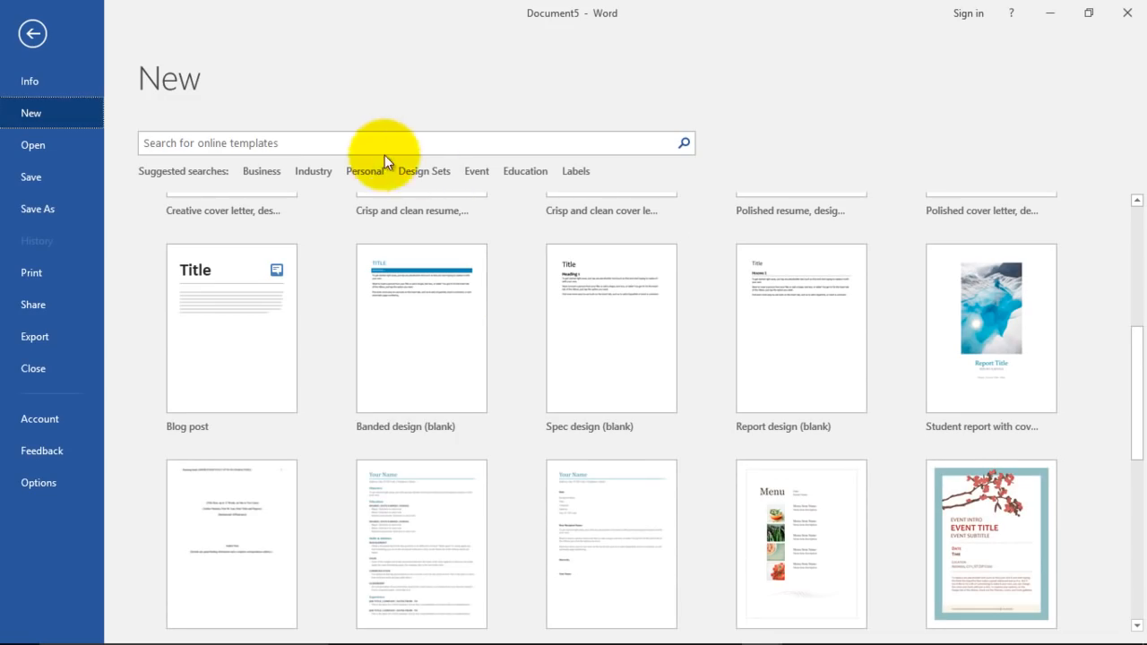
type("fi")
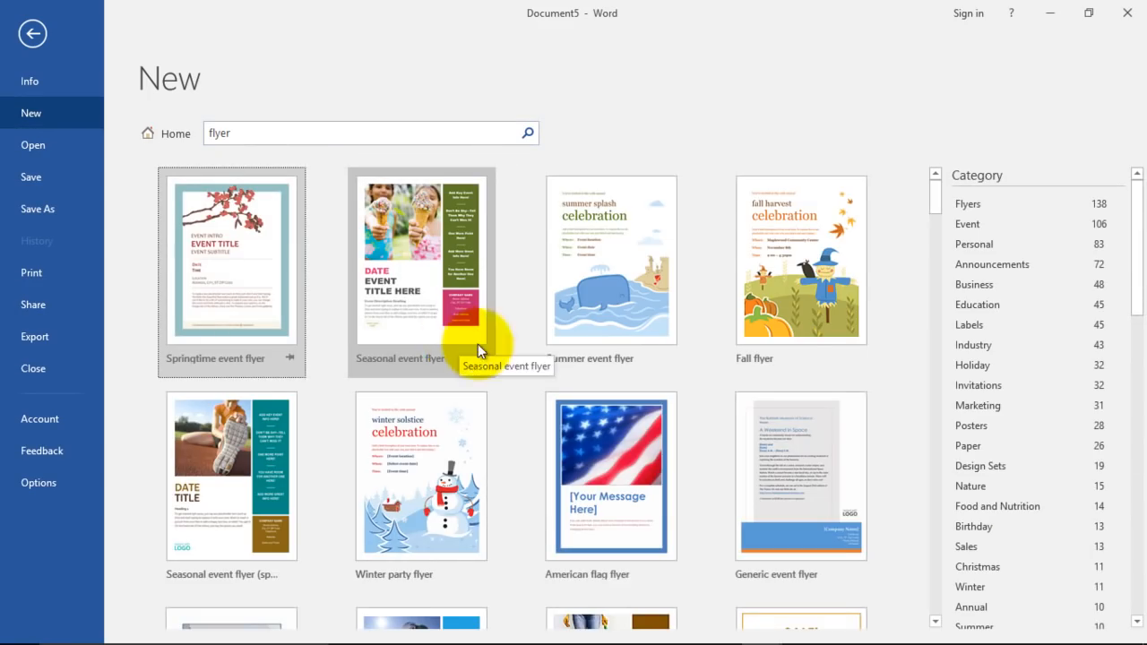
scroll("down", 3)
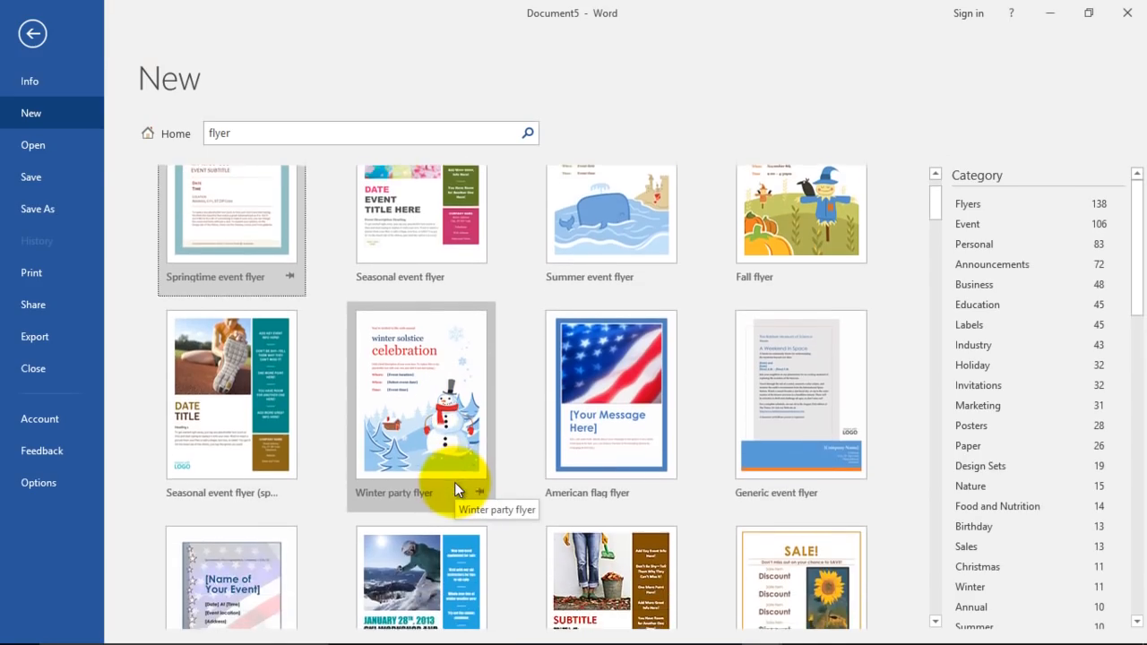
scroll("down", 3)
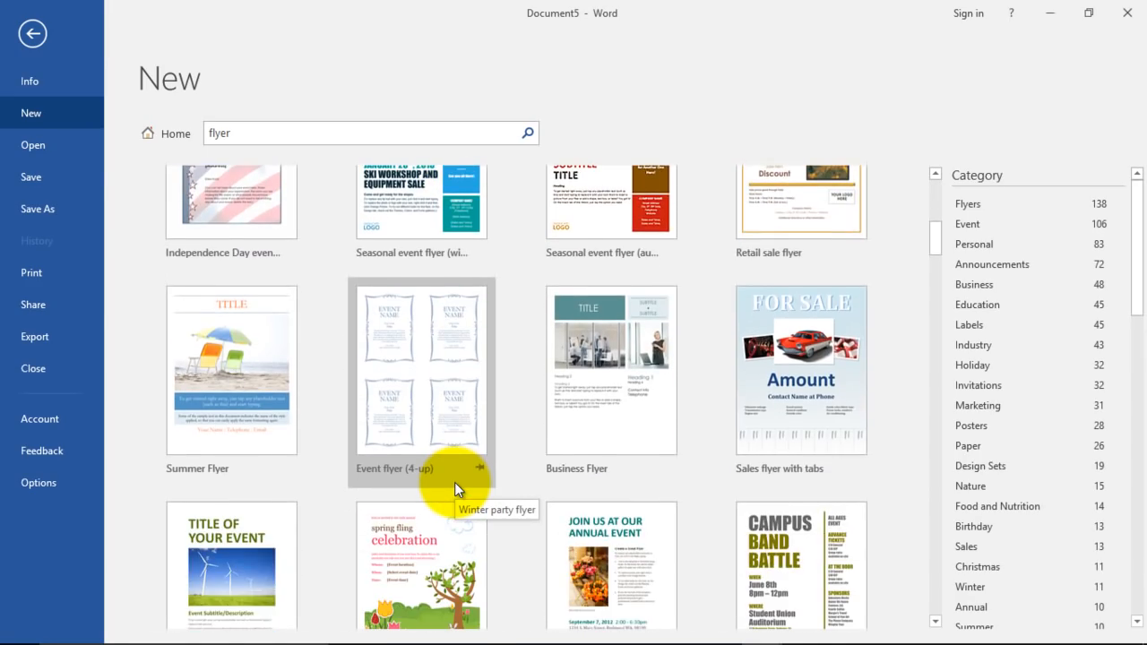
scroll("down", 3)
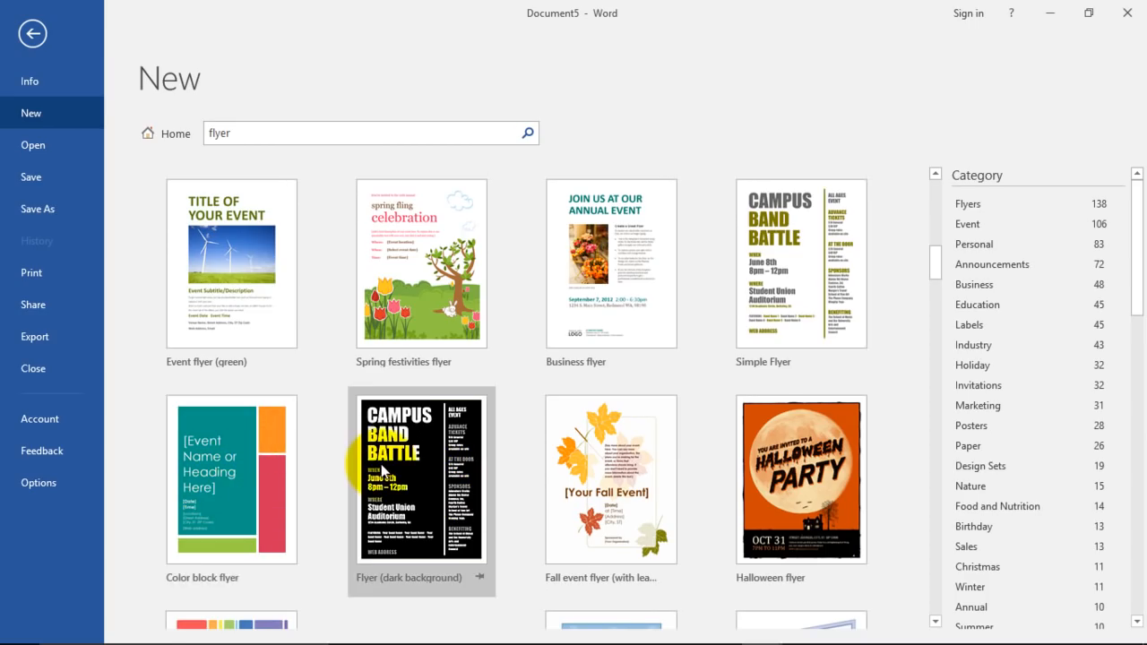
scroll("down", 3)
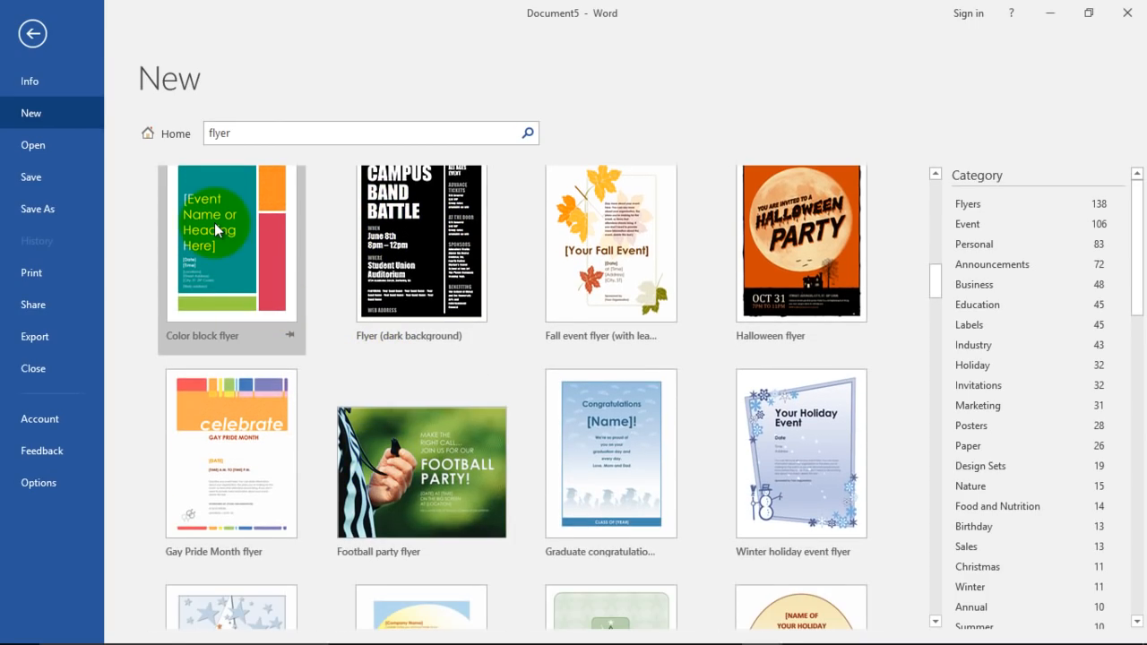
Step: Create a new document from the Color block flyer template
left_click(230, 242)
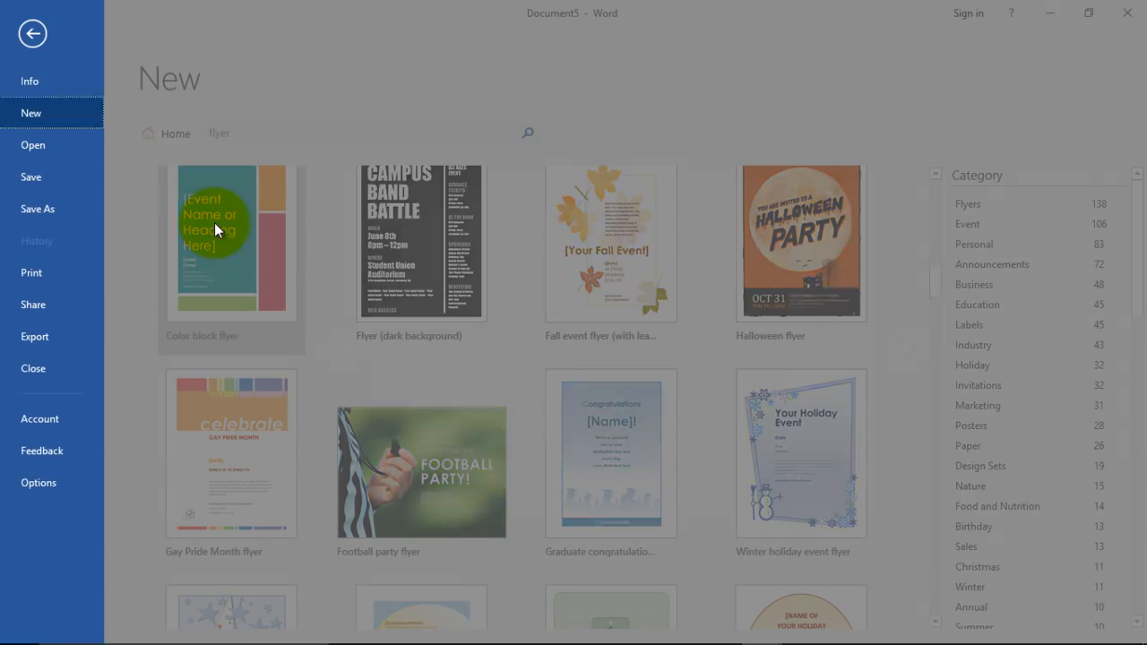
left_click(215, 242)
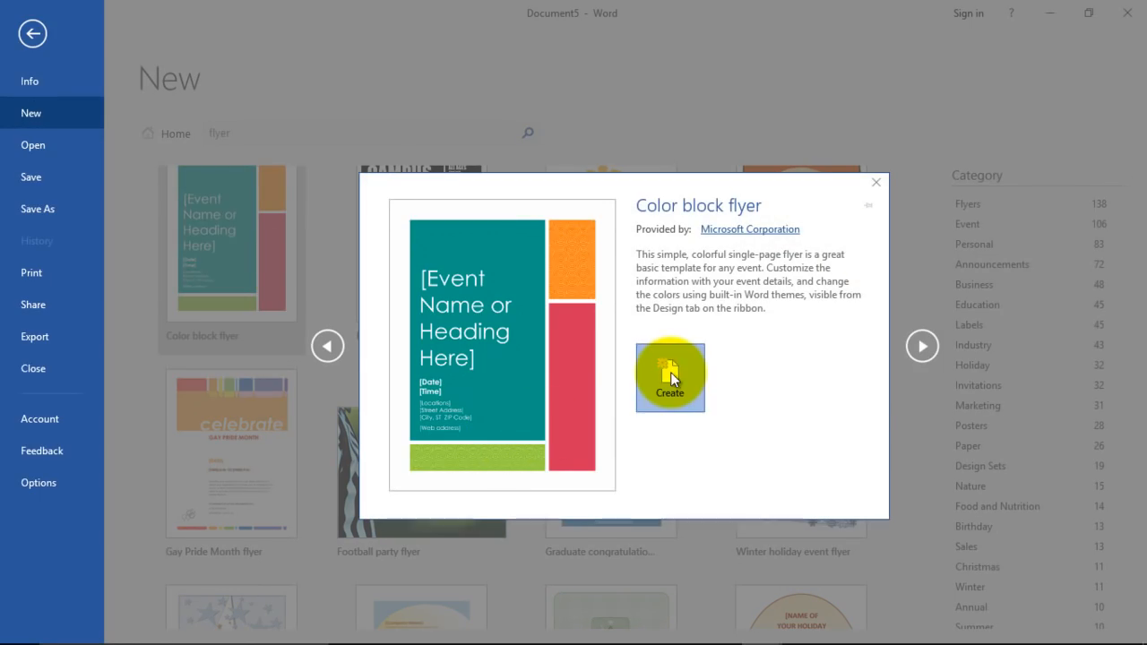
left_click(670, 377)
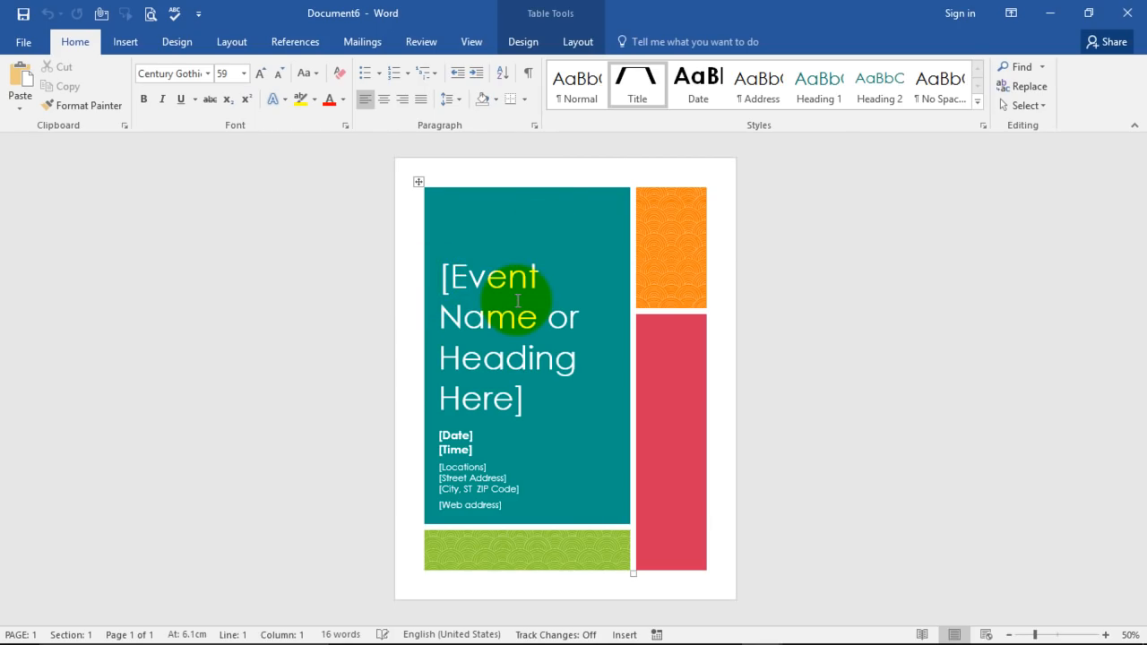
Step: Start the heading with 'Learn to create Fly' ahead of the event-name placeholder
type("Learn t")
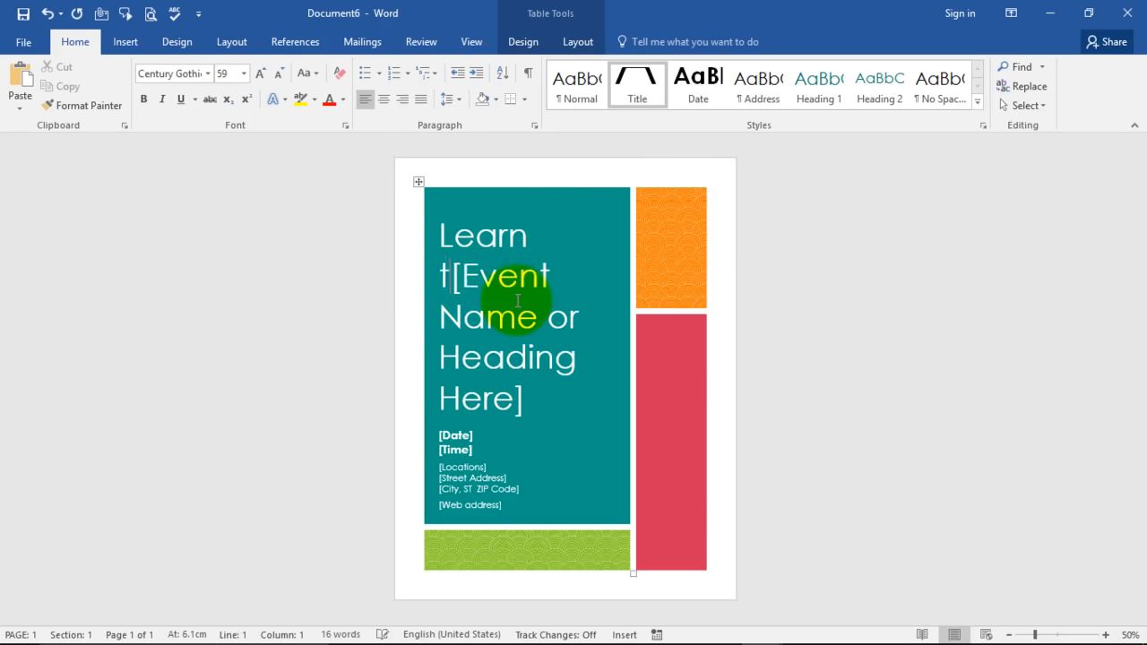
type("o create")
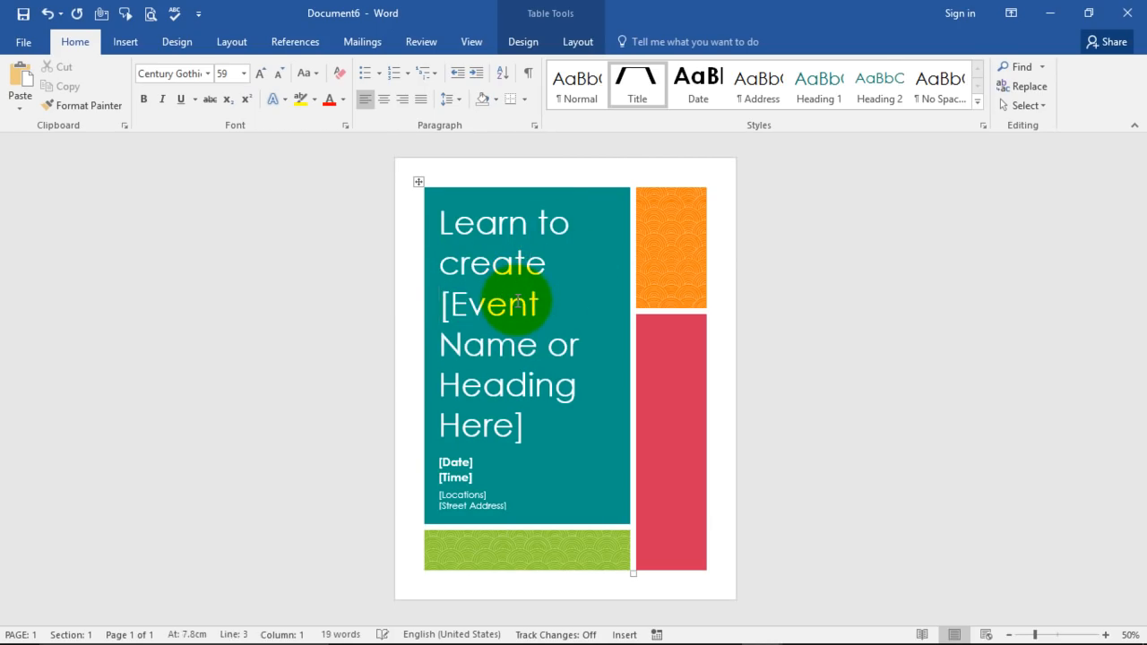
type("Fly")
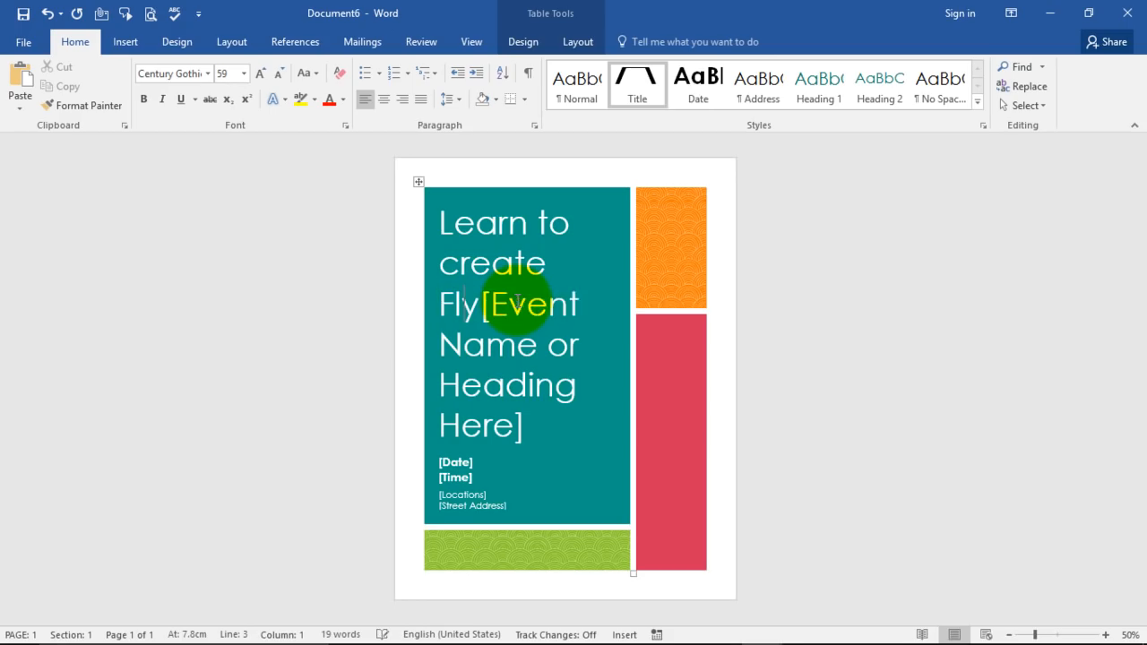